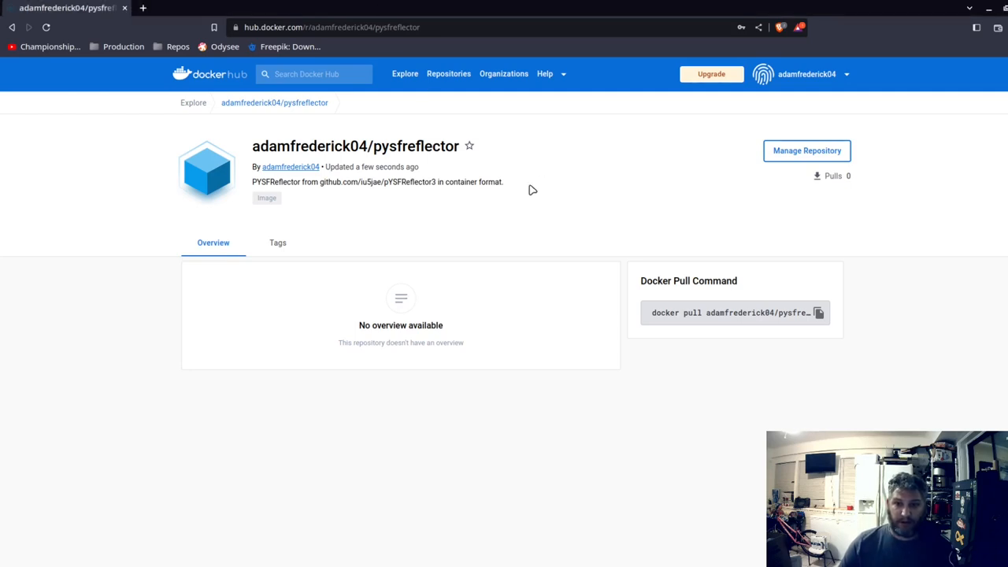
mouse_move(397, 182)
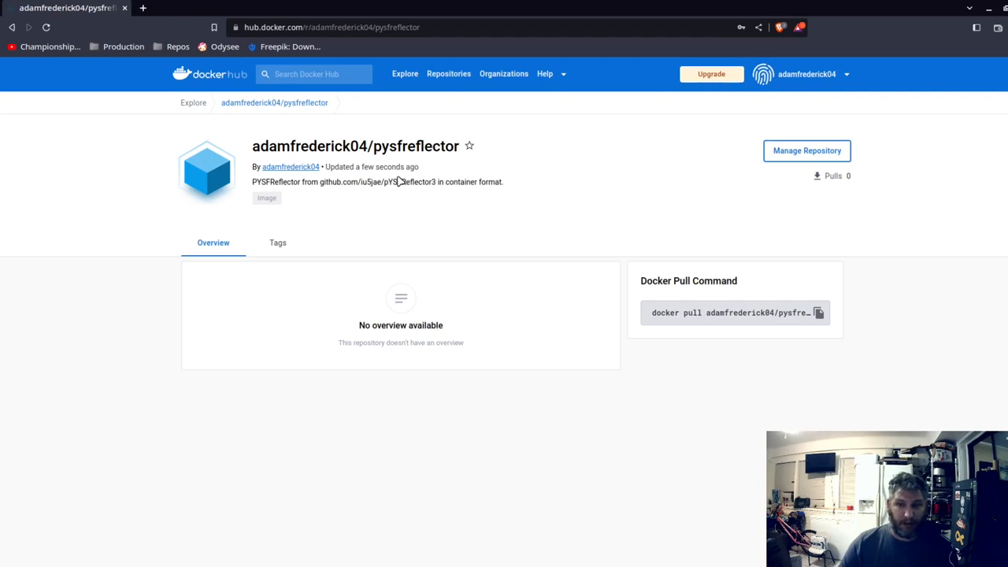
Step: Show the pysfreflector repository's Tags list with its single 218 MB linux/amd64 latest tag
left_click(277, 242)
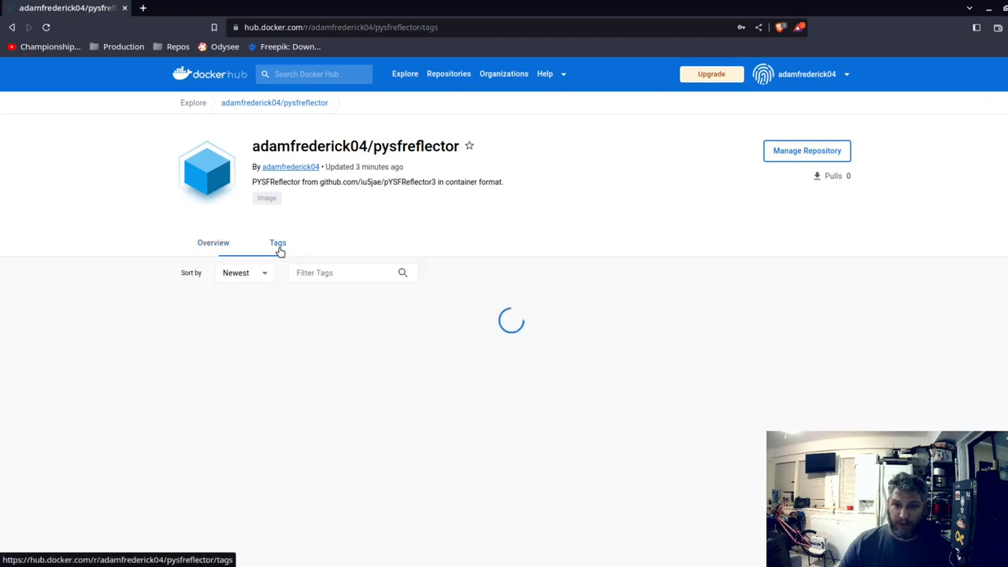
left_click(277, 242)
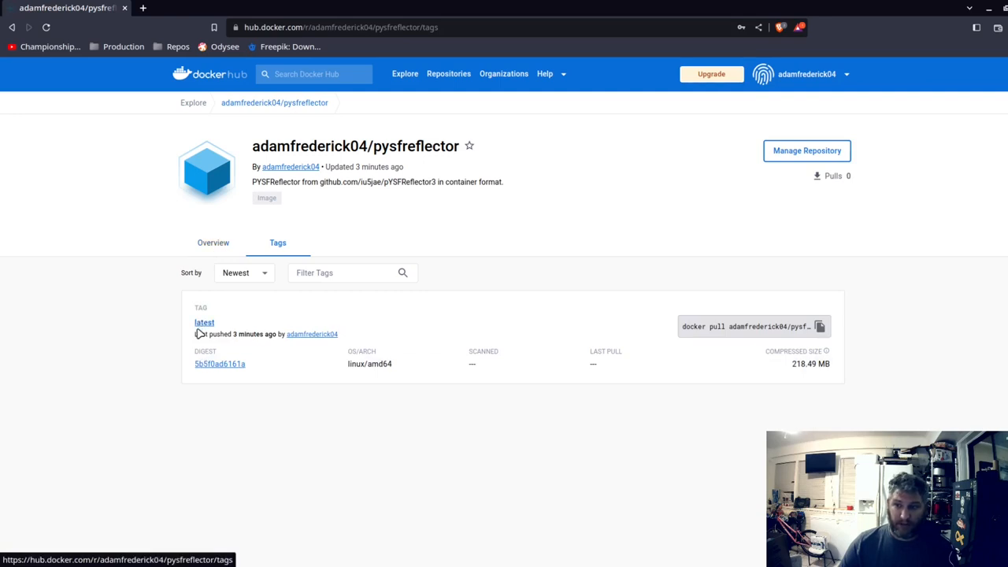
mouse_move(671, 354)
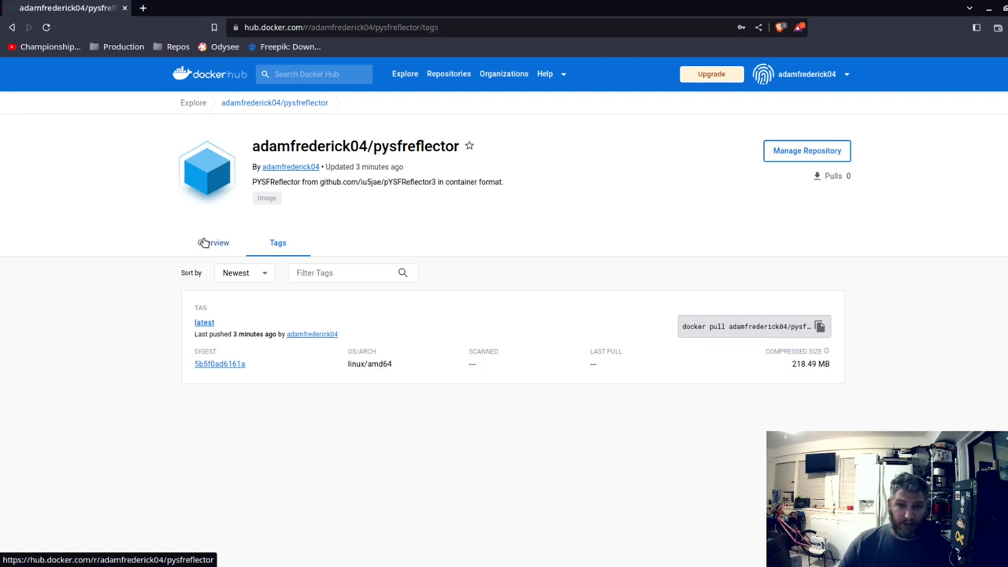
mouse_move(389, 179)
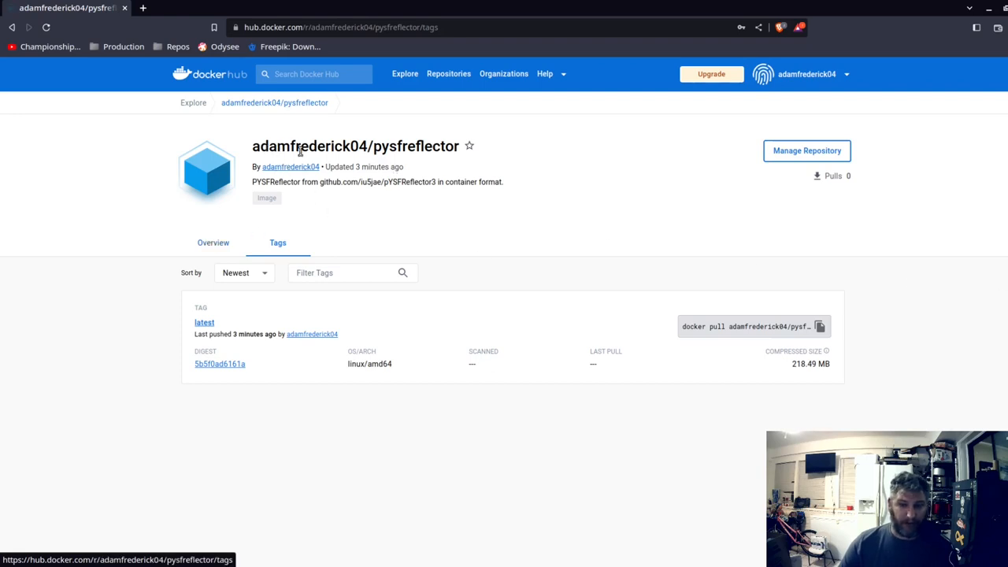
mouse_move(332, 131)
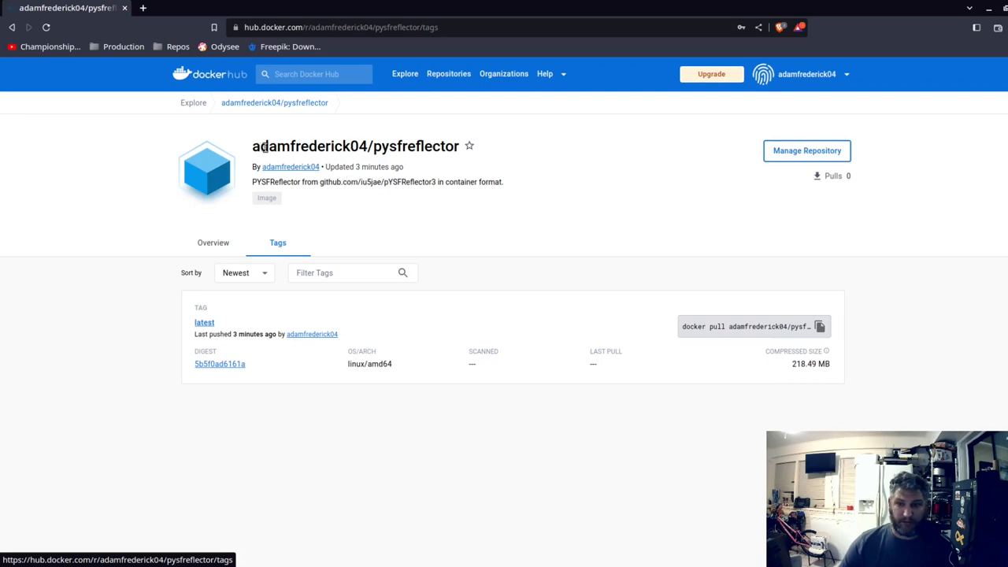
mouse_move(359, 150)
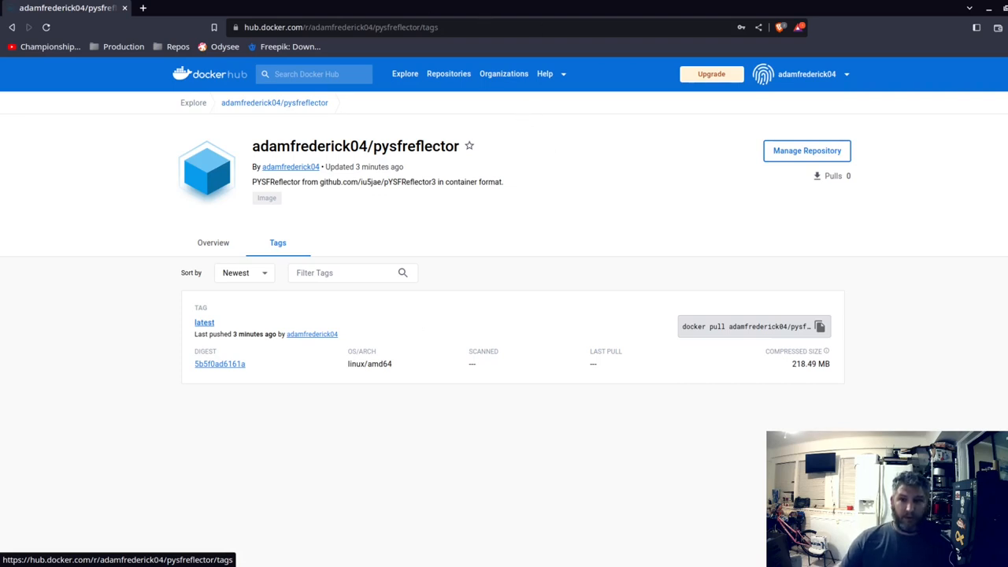
mouse_move(682, 266)
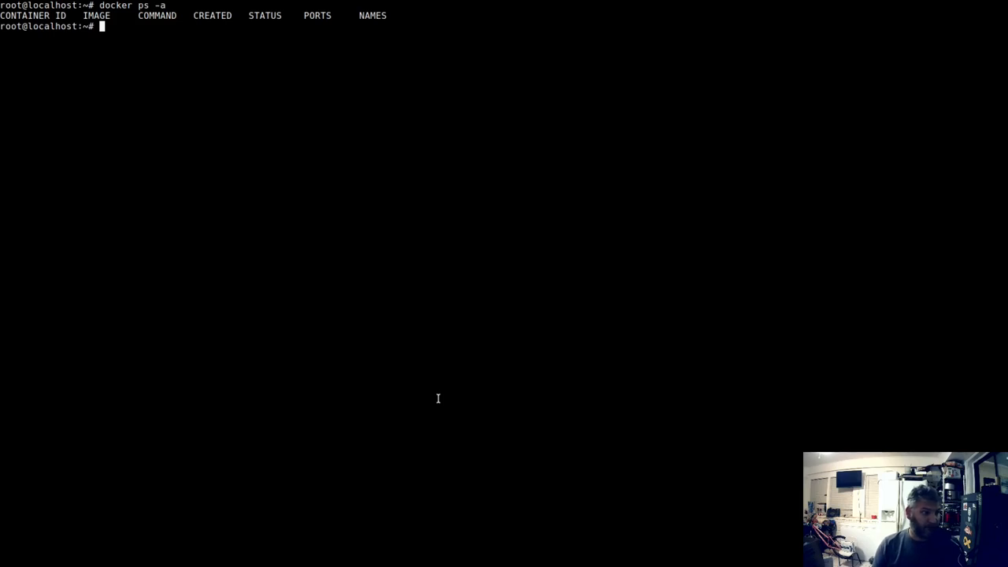
Step: List local images: reflector:hobo, an untagged image, and debian:buster-slim
type("docker image ls")
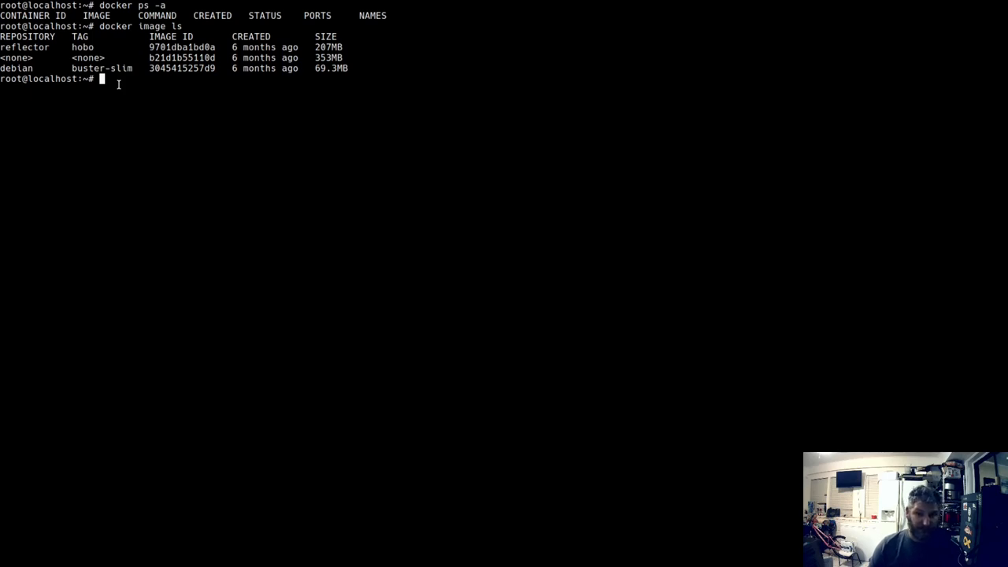
mouse_move(502, 106)
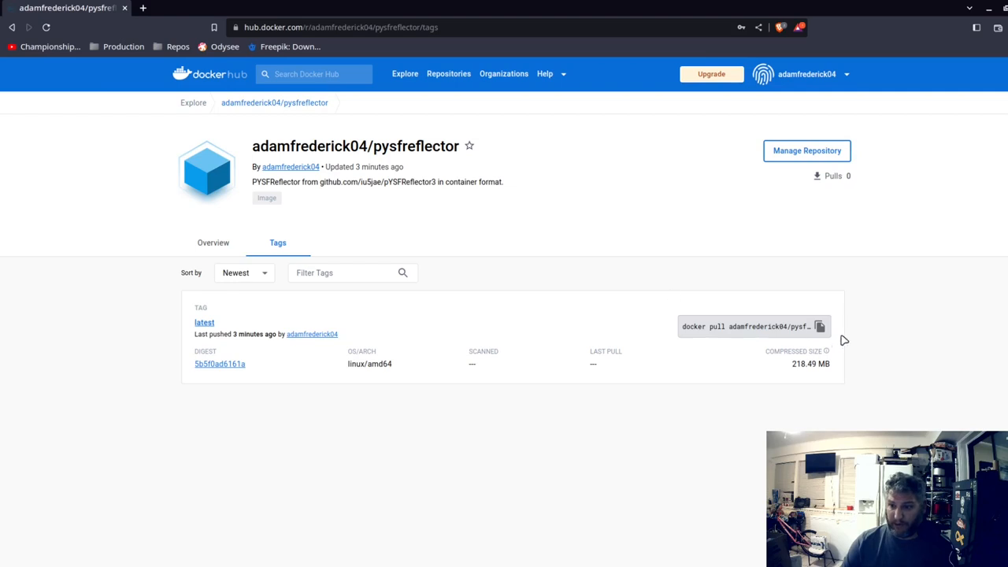
Step: Copy the docker pull command for the pysfreflector latest tag from Docker Hub
left_click(821, 326)
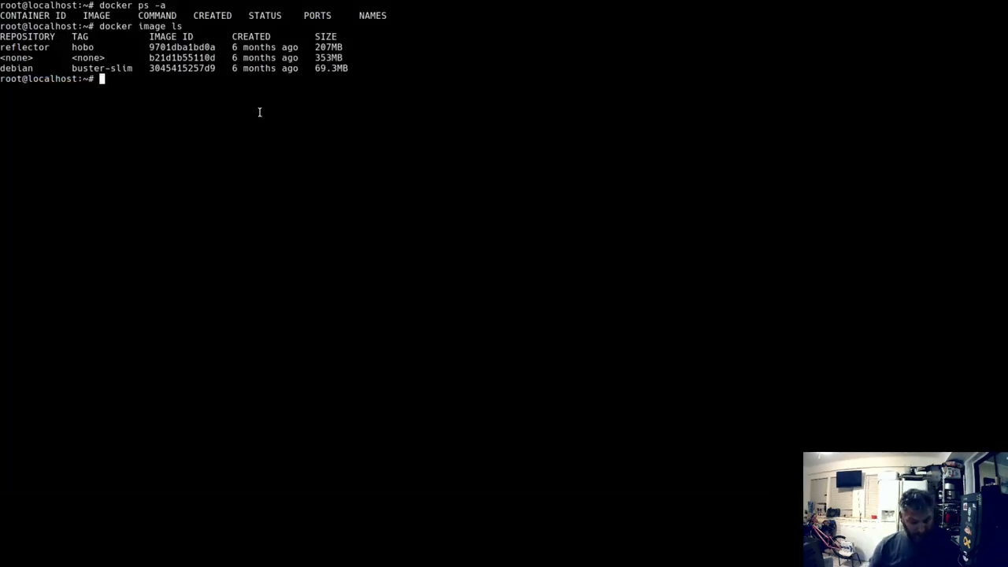
Step: Pull adamfrederick04/pysfreflector:latest and confirm the 589 MB image in the local list
type("docker pull adamfrederick04/pysfreflector:latest")
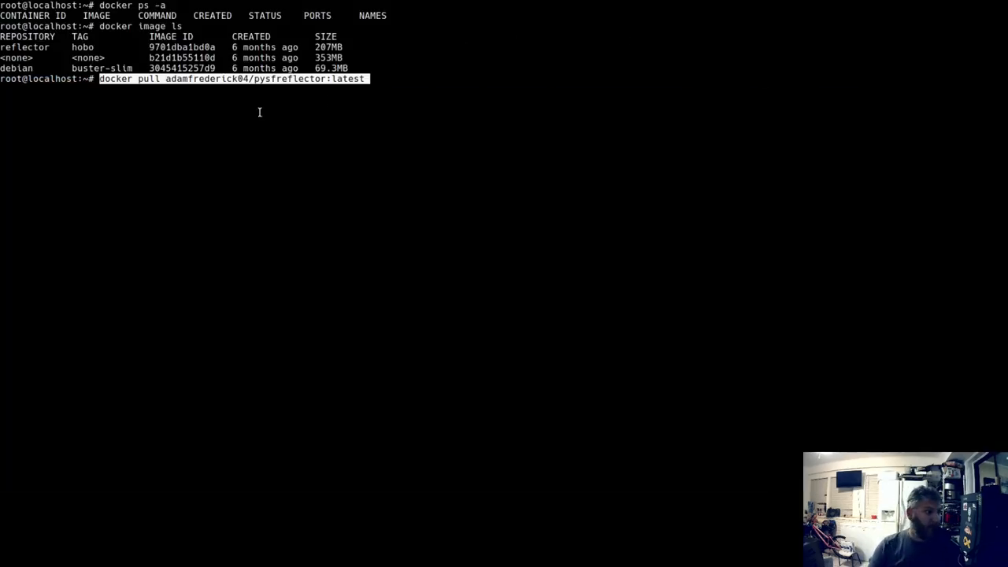
mouse_move(168, 95)
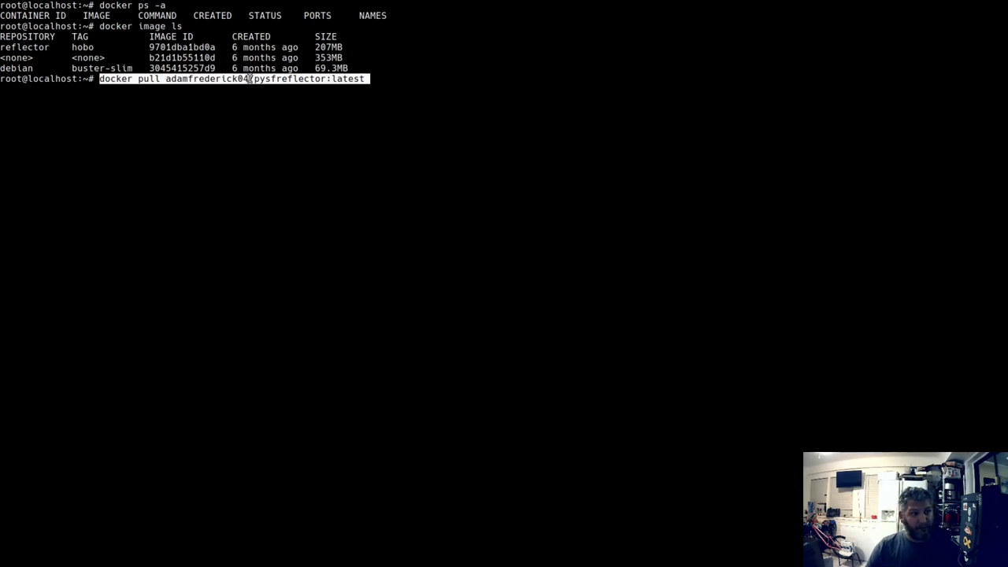
mouse_move(304, 79)
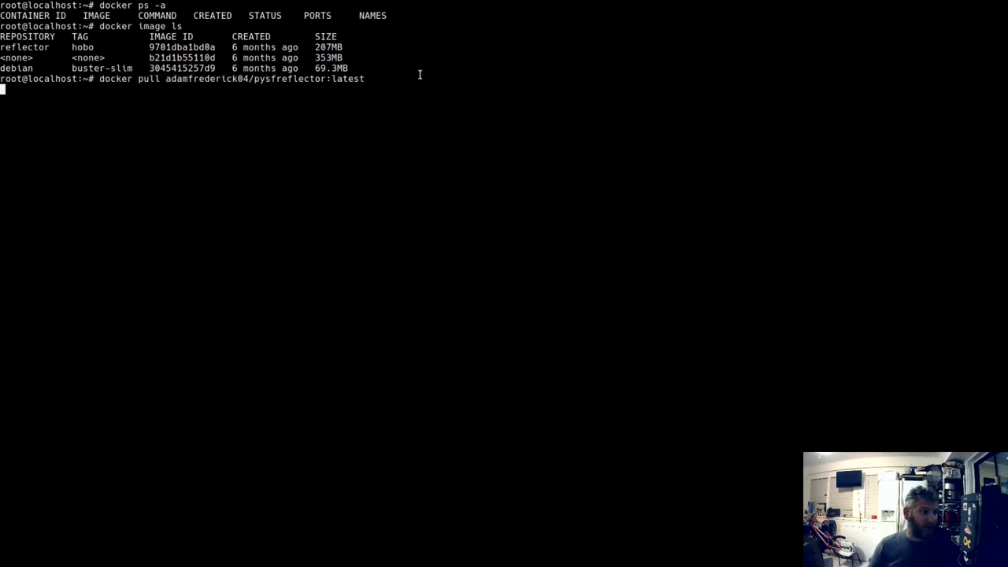
key("Return")
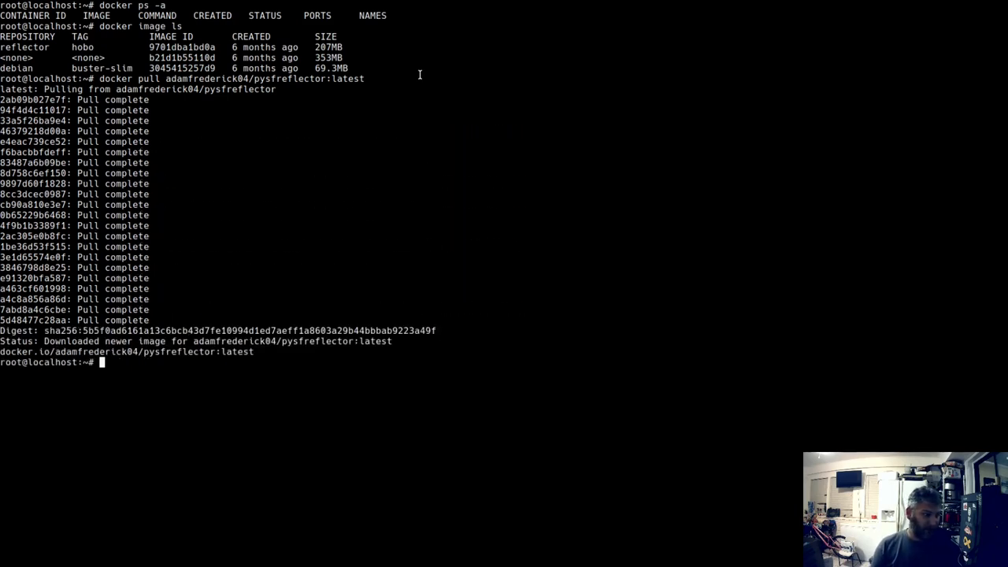
type("docker")
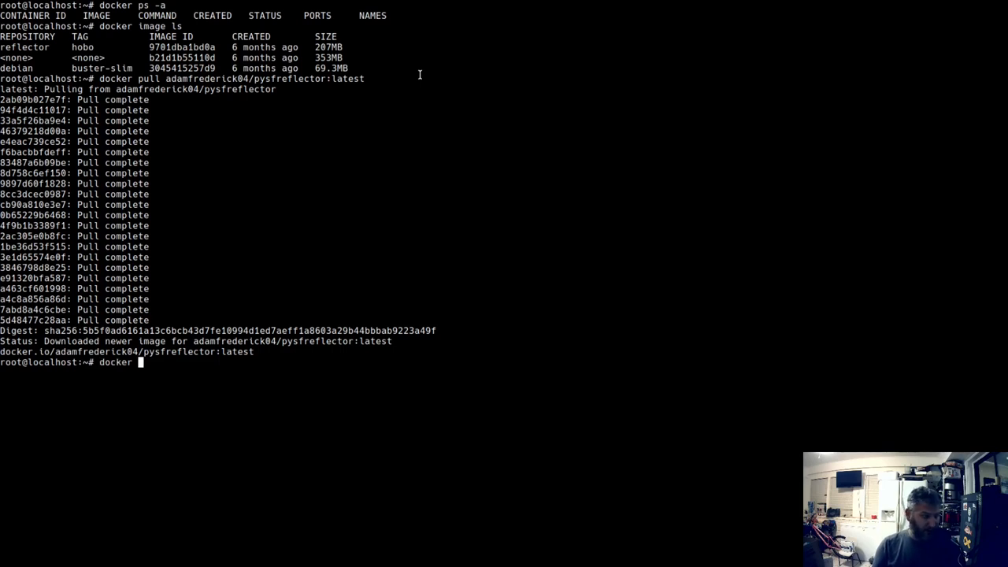
type("image le")
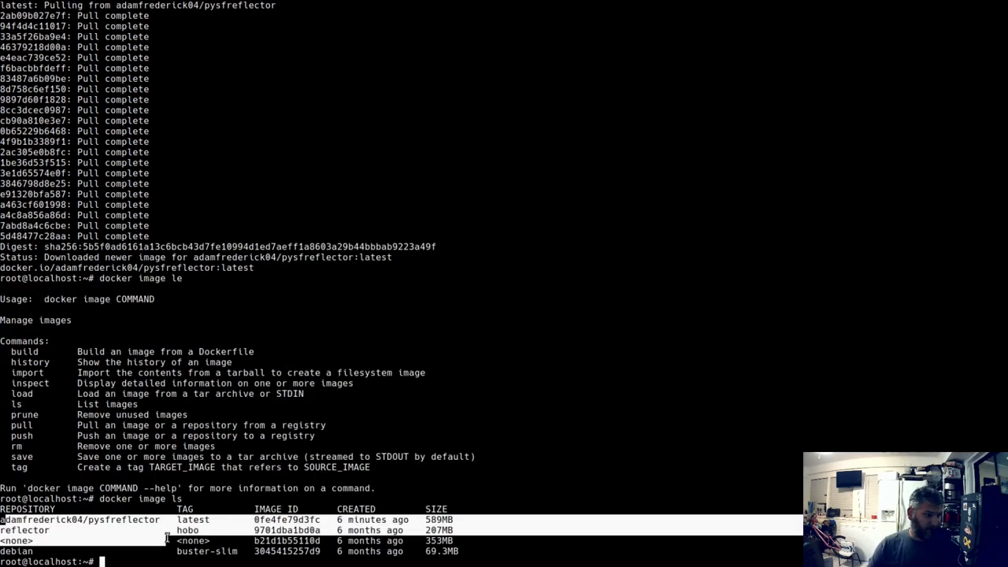
mouse_move(644, 544)
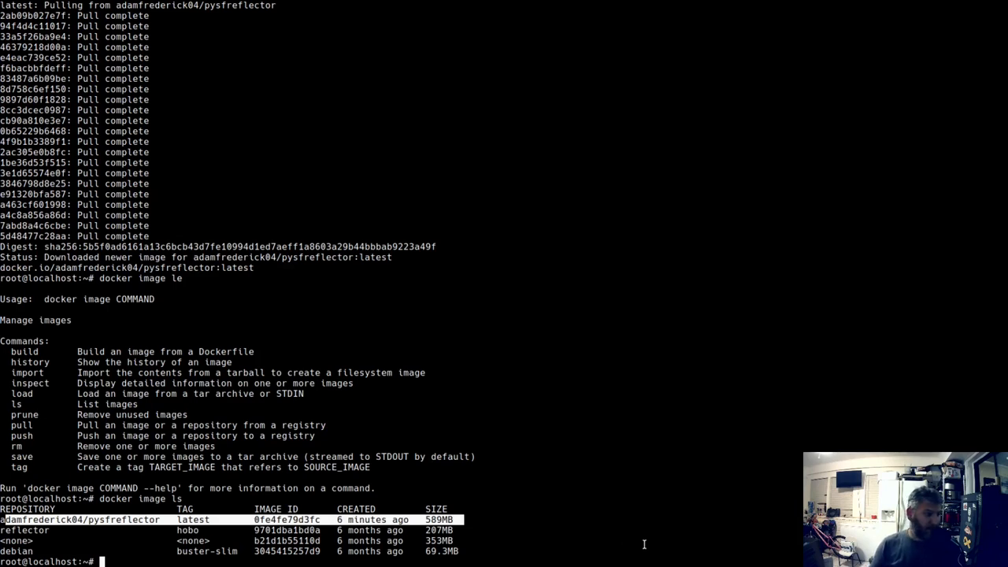
type("docker run")
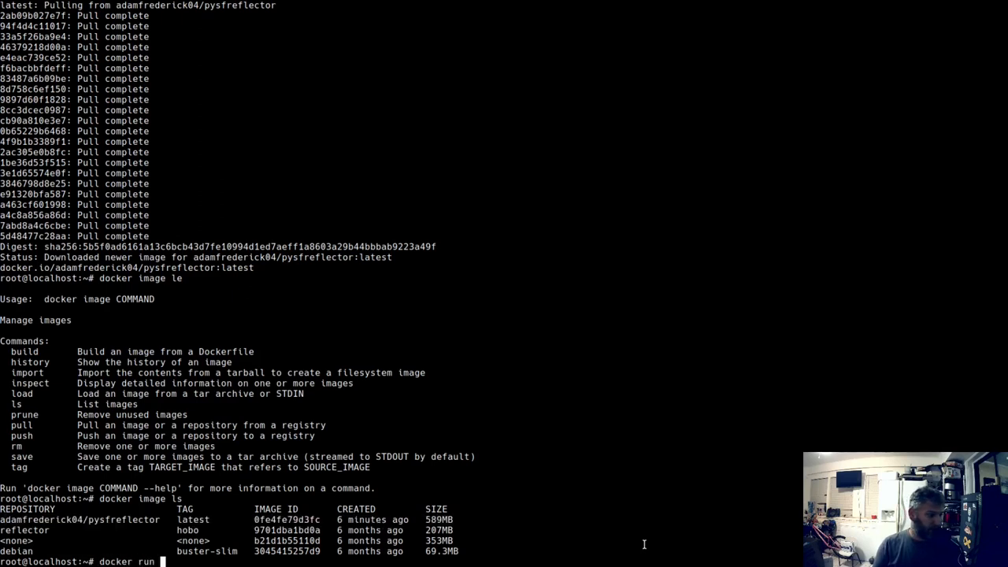
Step: Run detached container radio_runner from pysfreflector:latest on port 42009, and verify with docker ps
type("-")
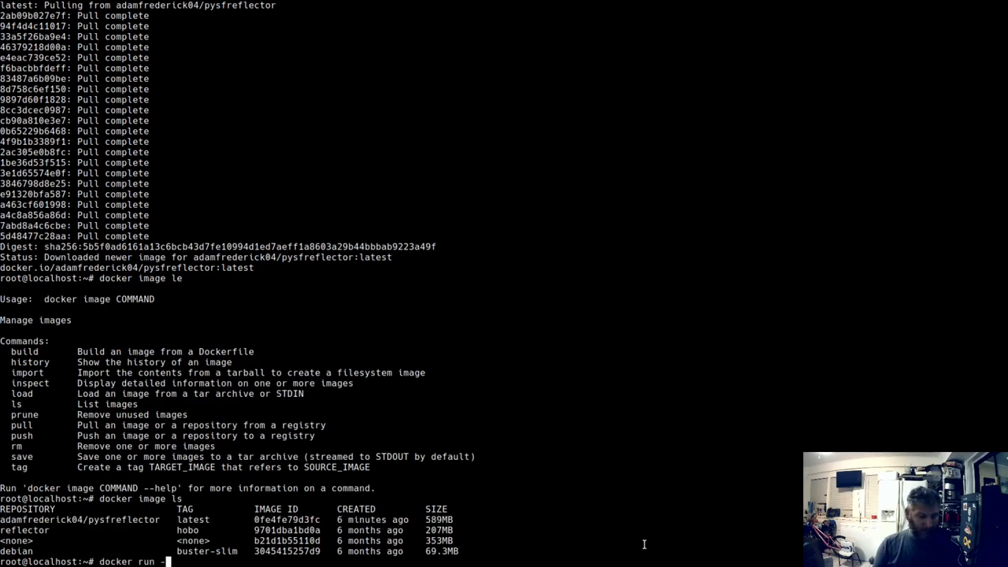
type("it")
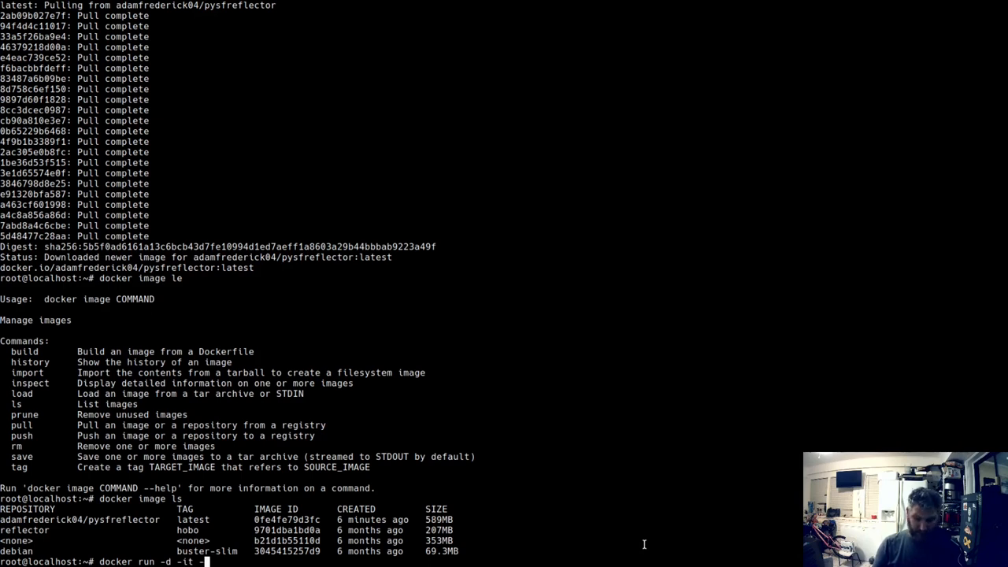
type("-p")
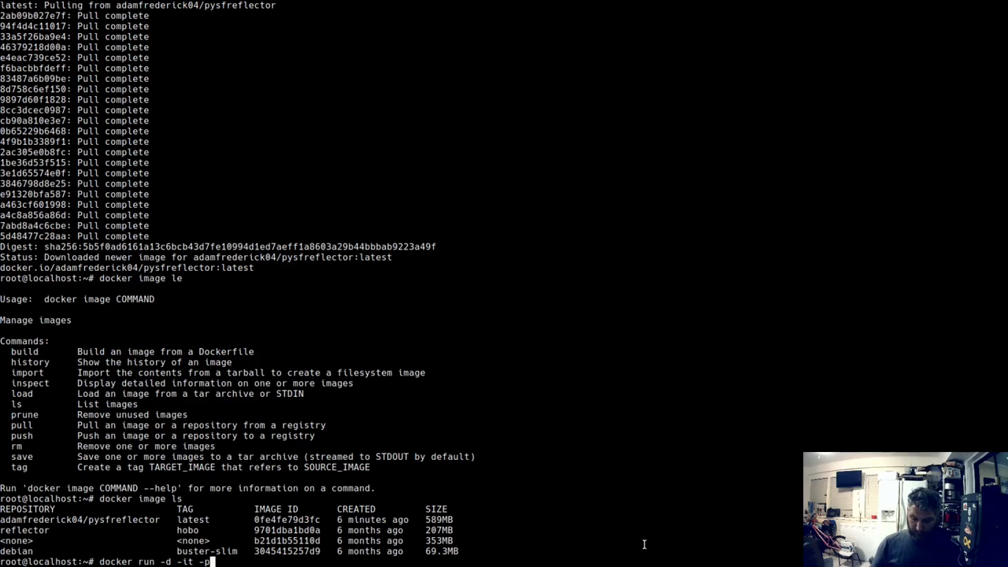
type("4")
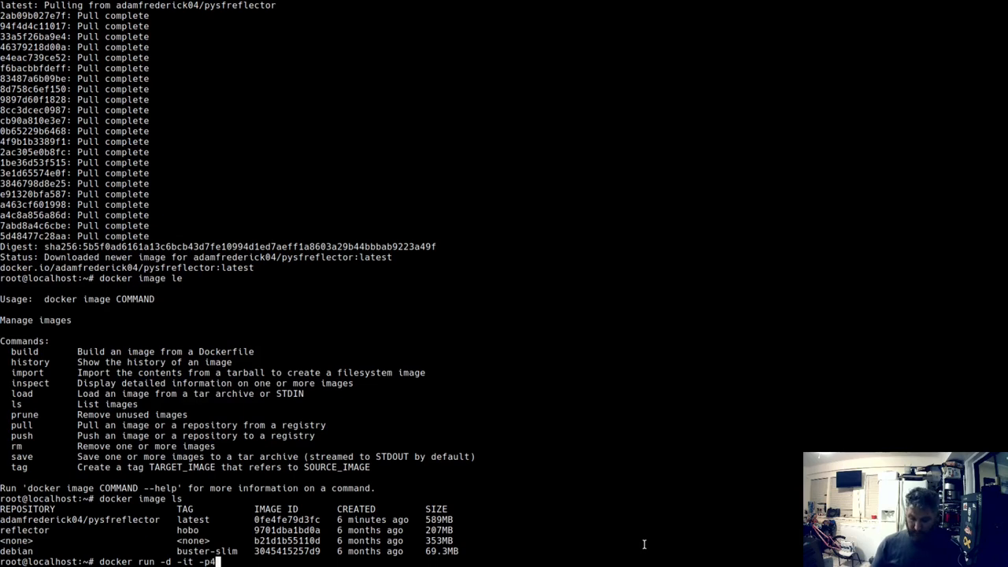
type("2010")
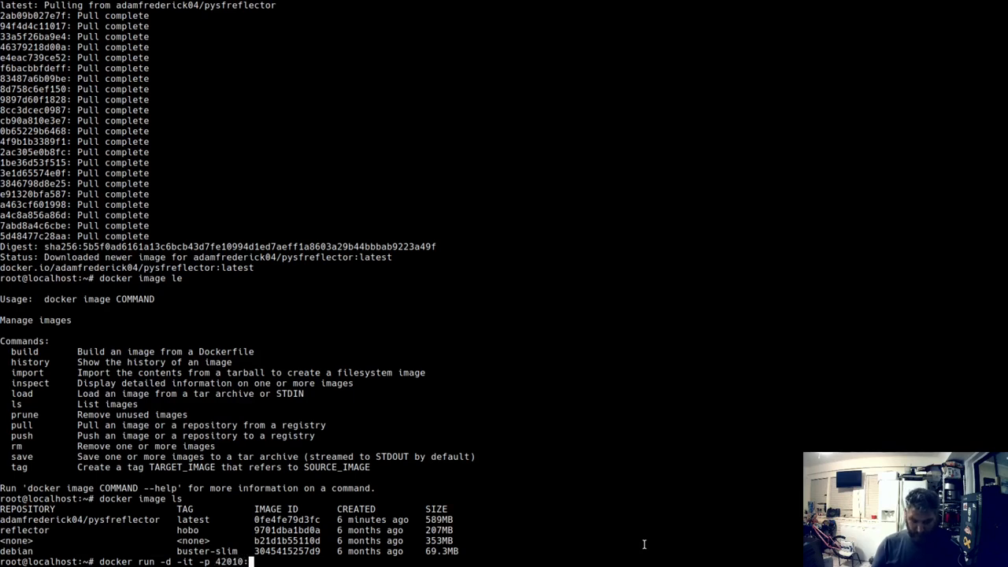
type(":42010")
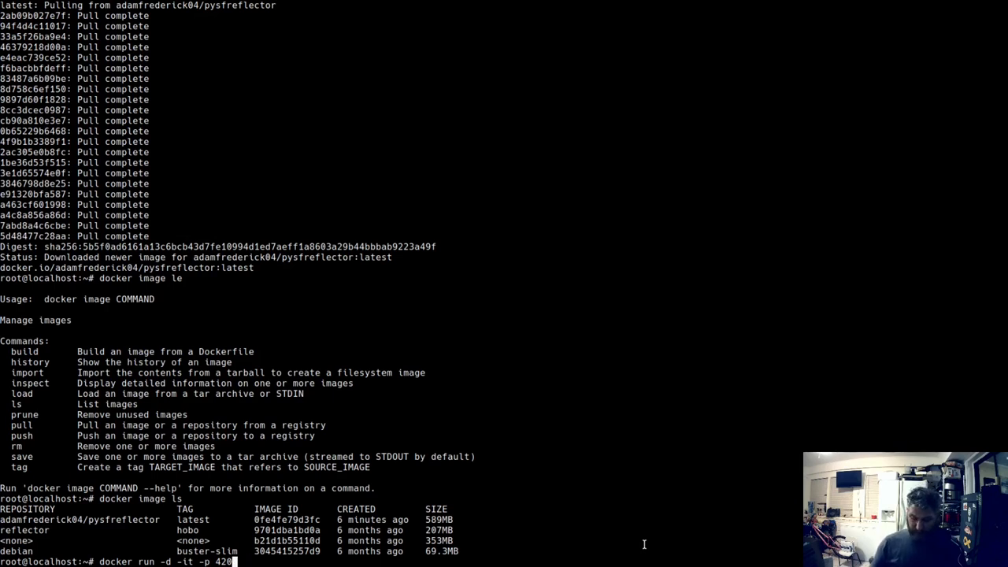
type("9:")
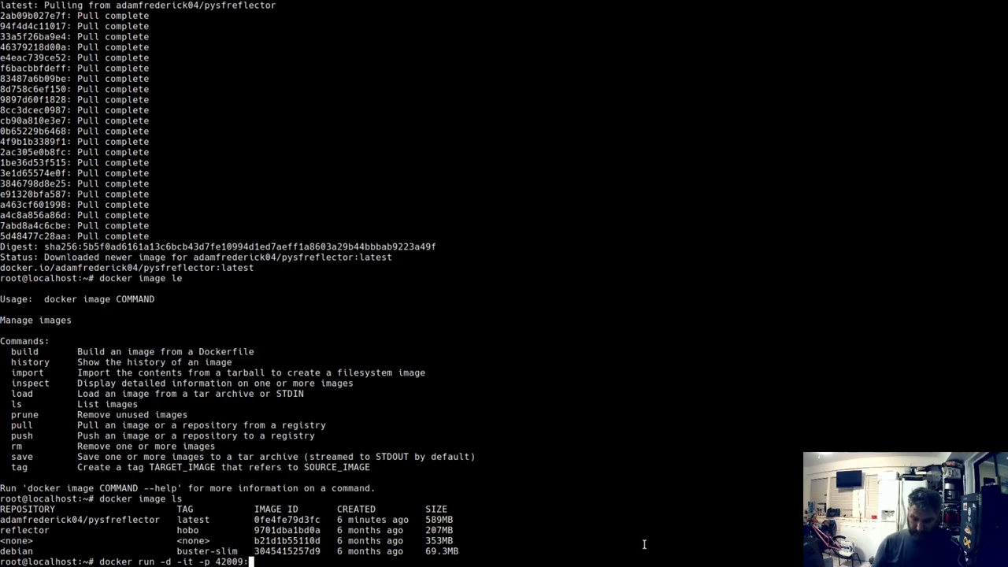
type(":42009")
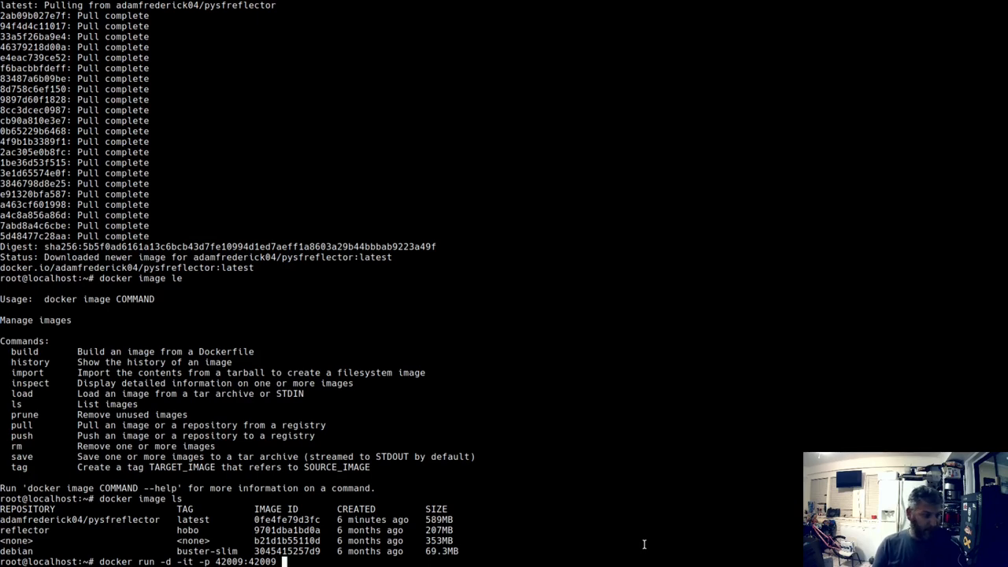
type("adamfrederick04/pysfreflector")
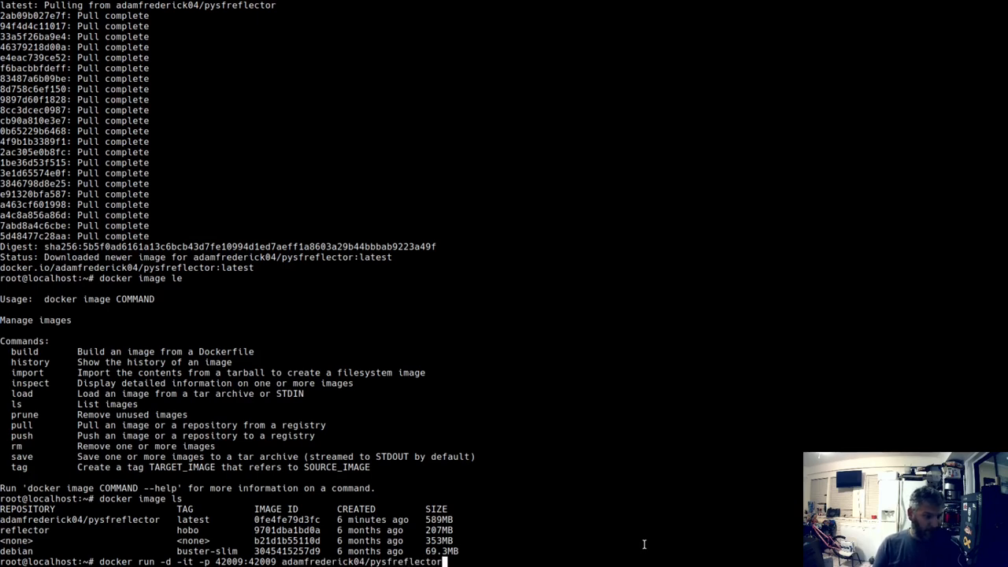
type(":latest")
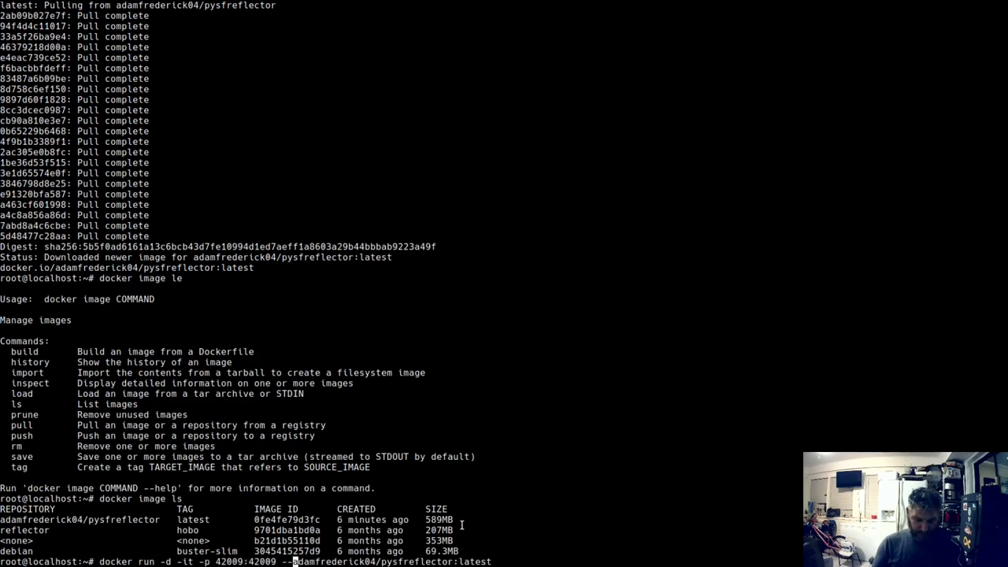
type("--name radio_runner")
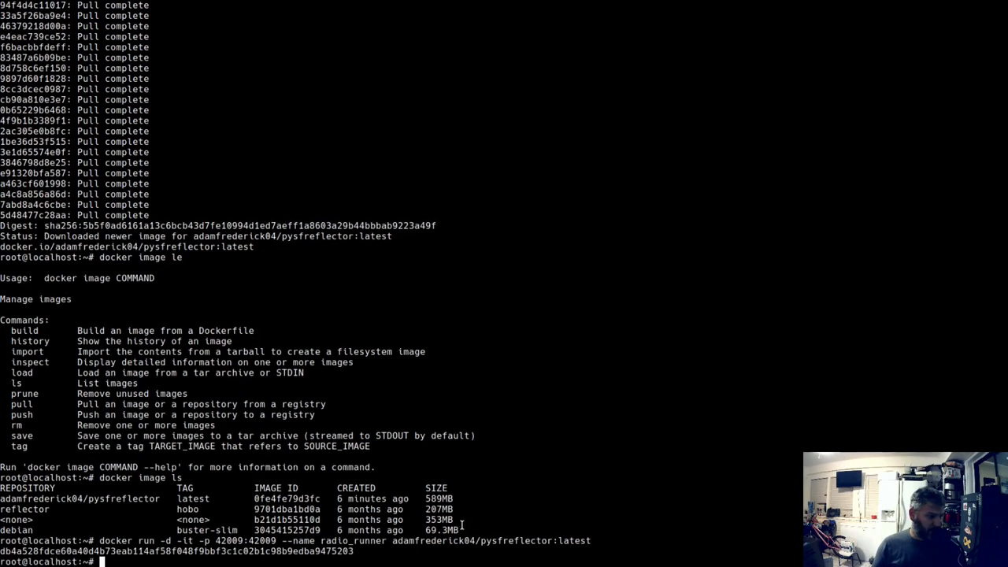
type("docker ps")
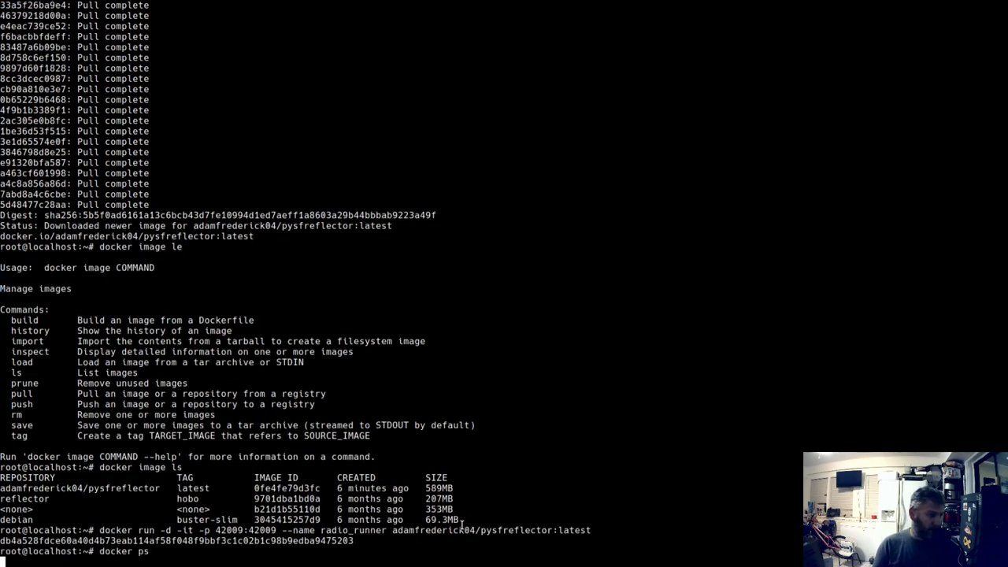
key("Return")
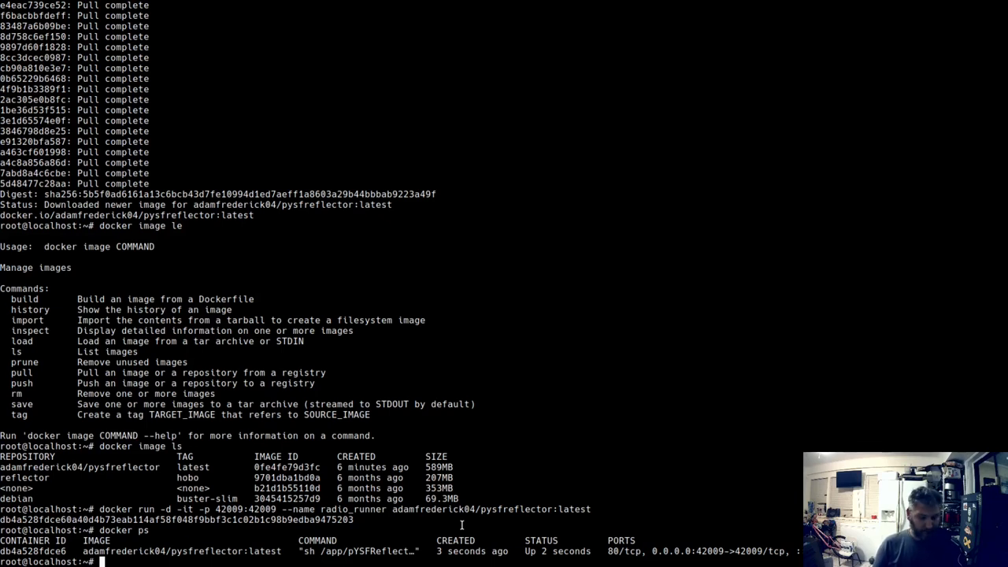
Step: Inside radio_runner, tail YSFReflector.log showing the reflector started with port 42010 linked
type("docker exec -it radio_runner")
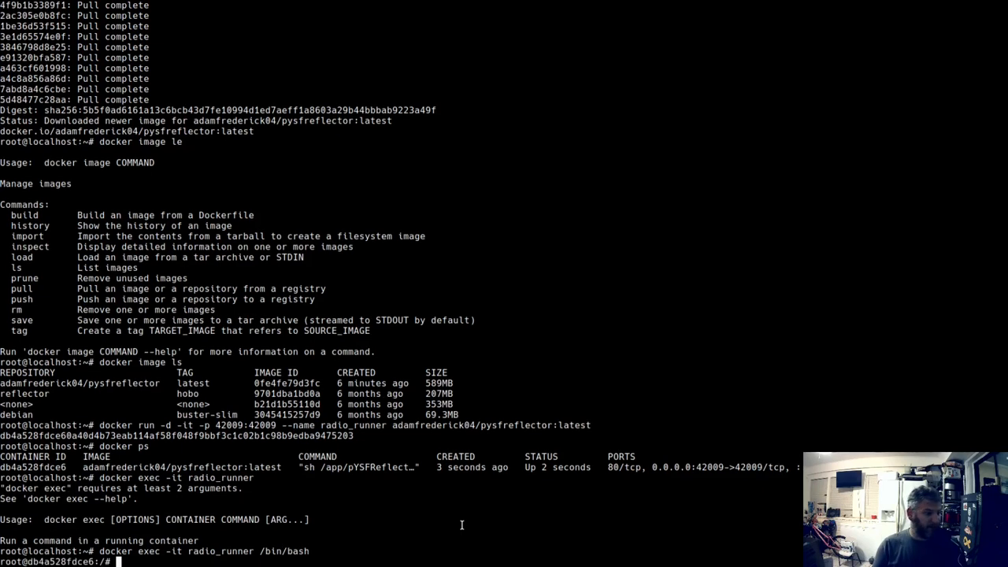
type("tail -f")
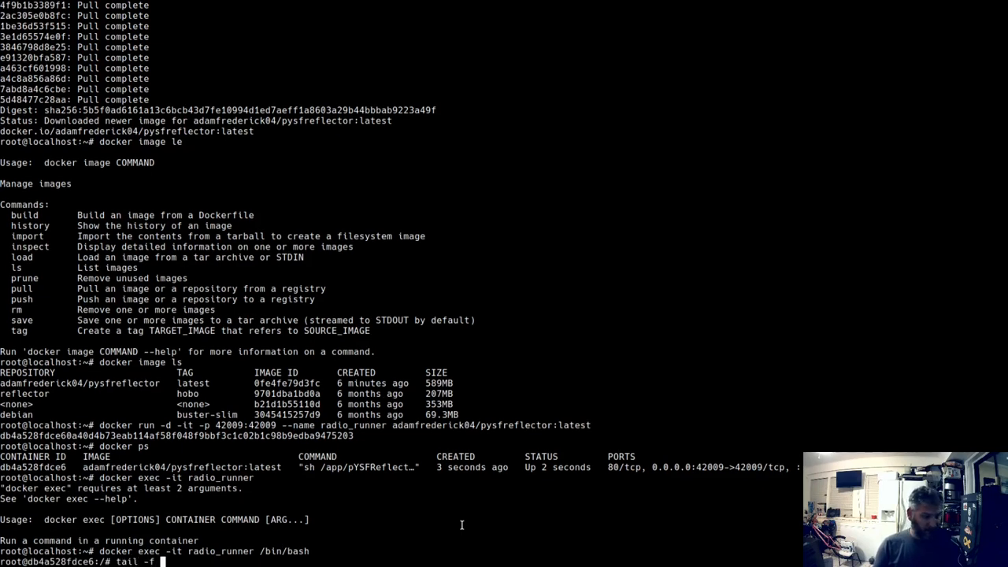
type("/var")
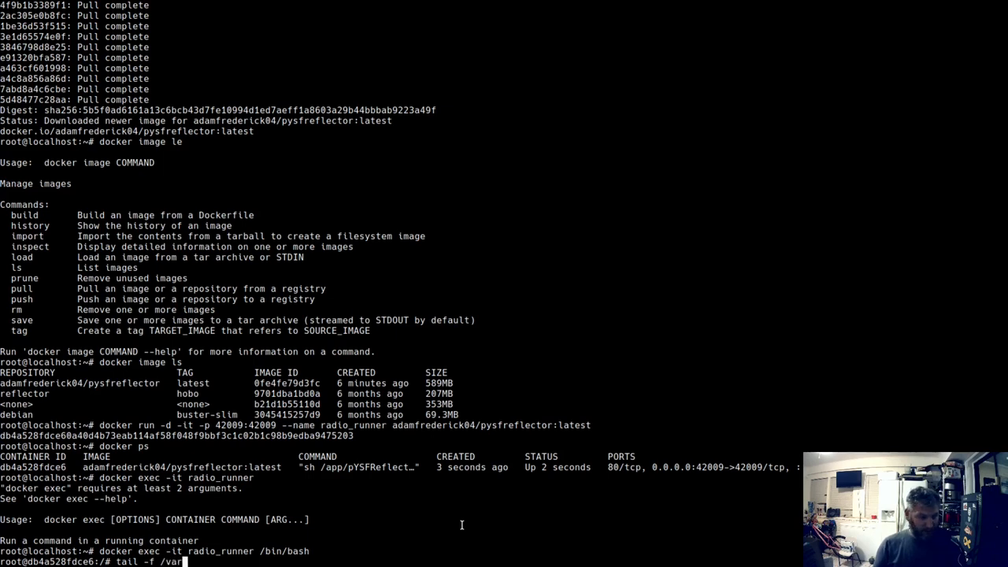
type("logs/mm")
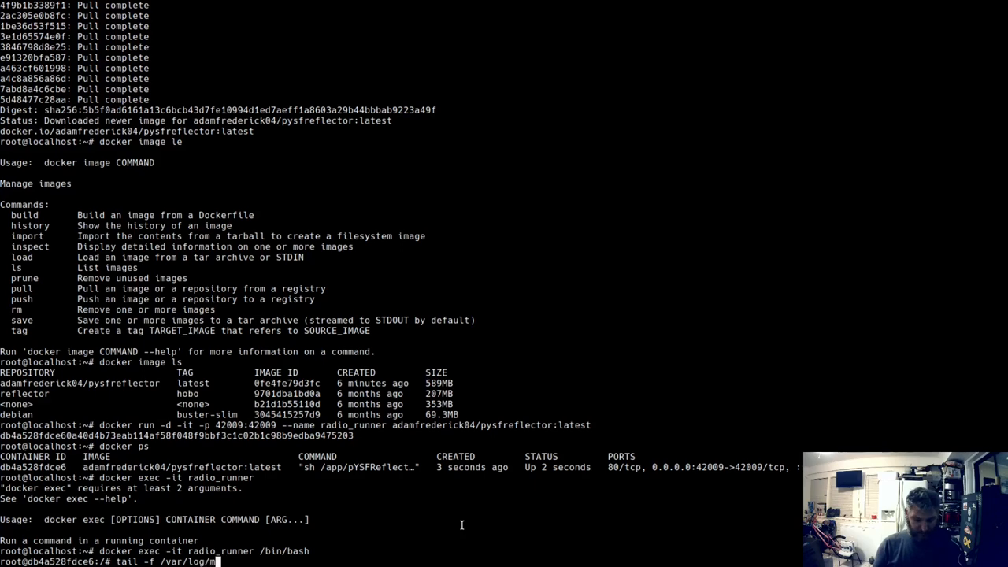
type("mdvm/YSFReflector.log")
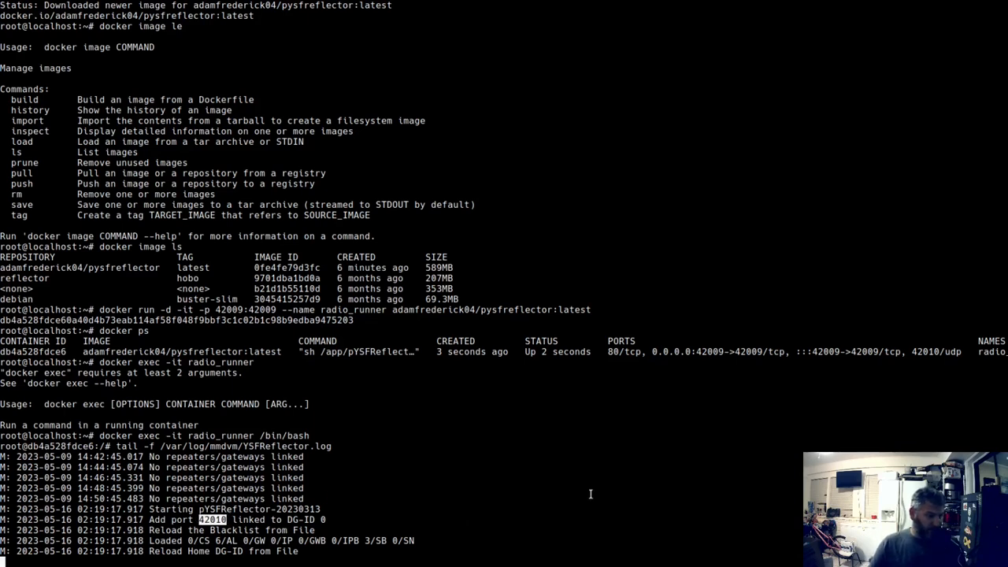
key("Ctrl+c")
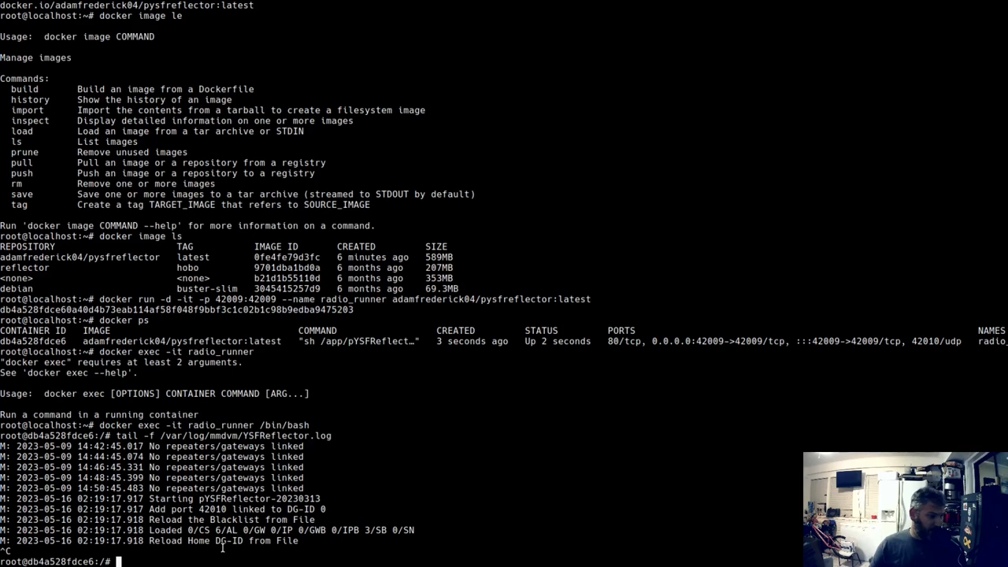
type("exit")
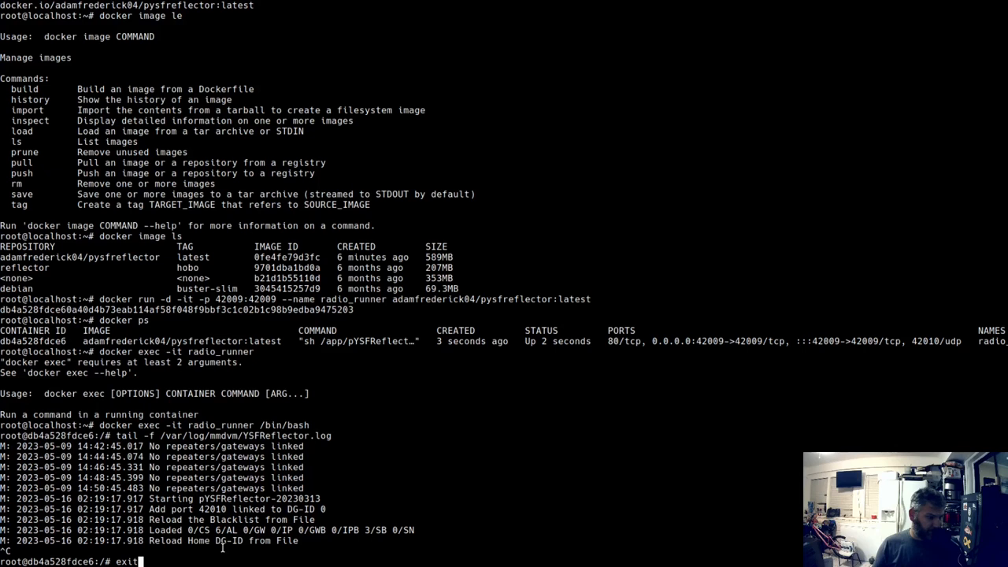
Step: Exit the container shell and begin a docker copy command for radio_runner
key("Return")
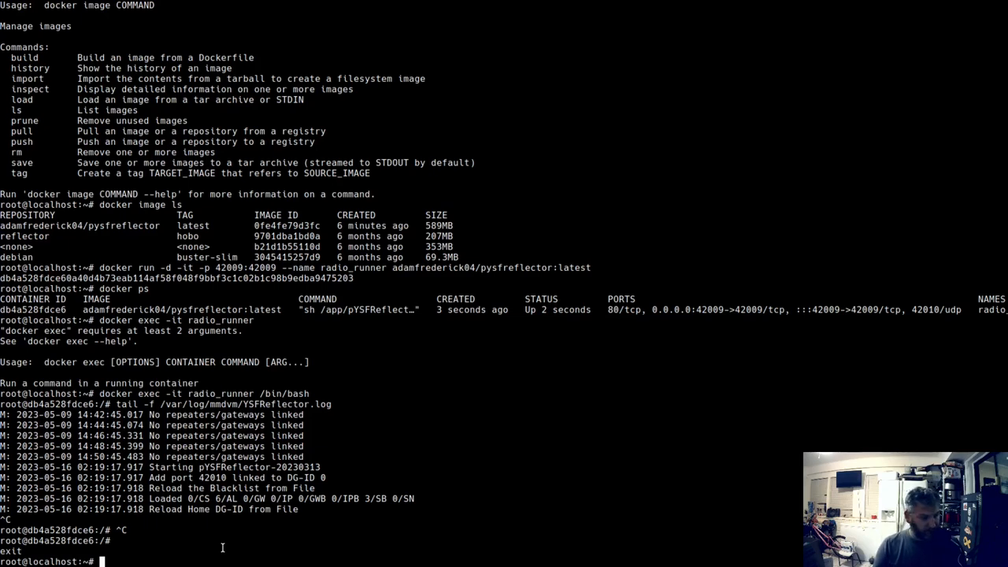
type("docker")
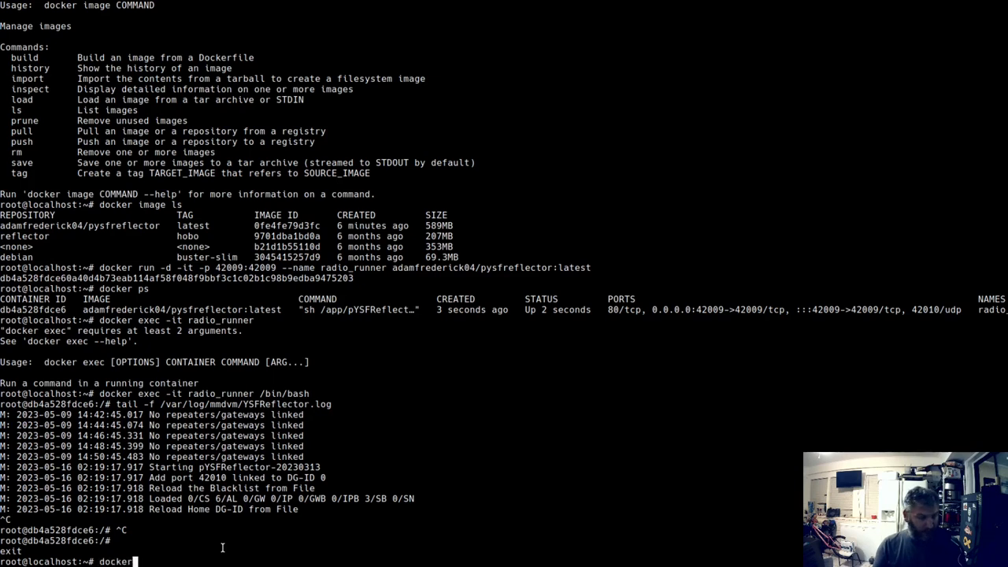
type("copy")
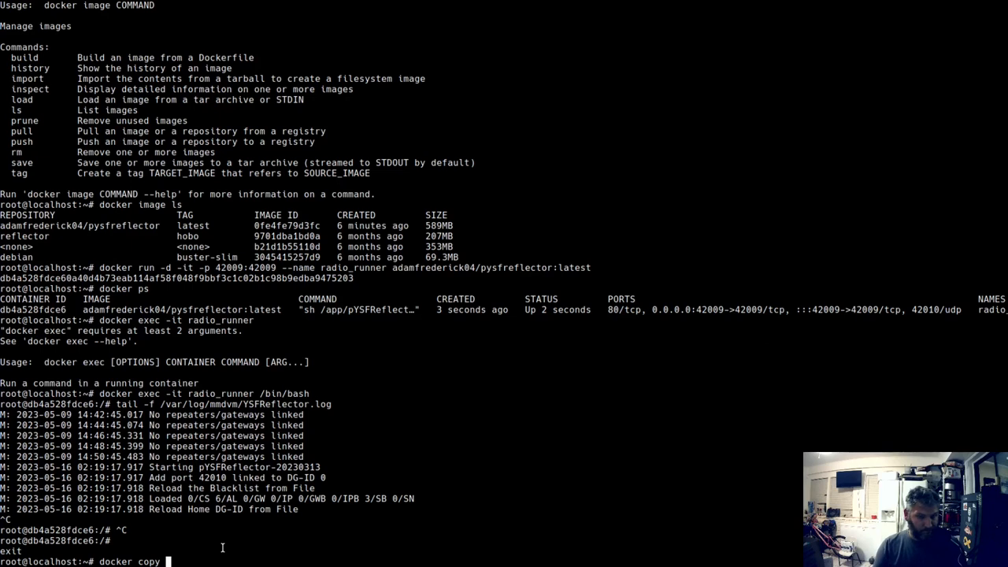
type("r")
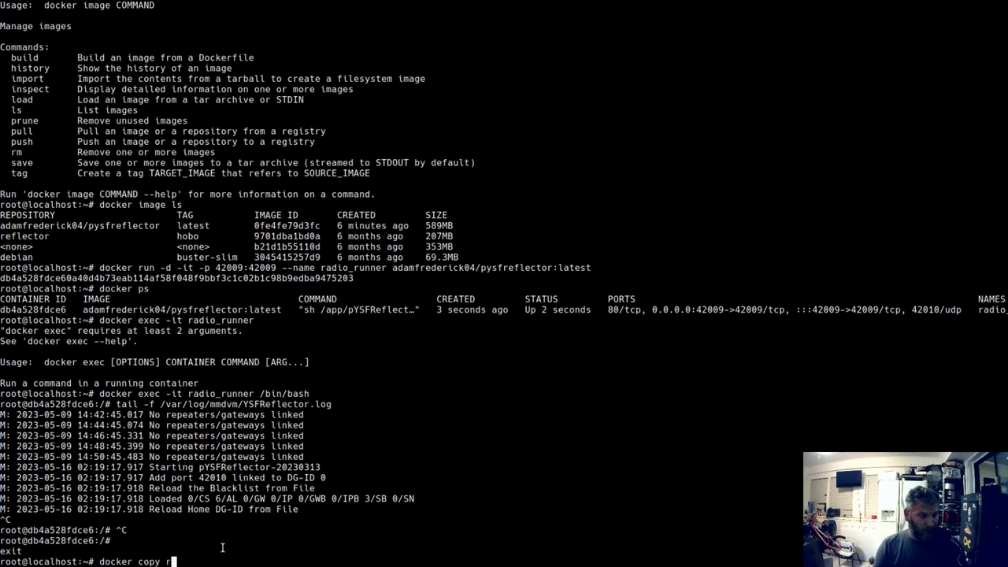
type("adio")
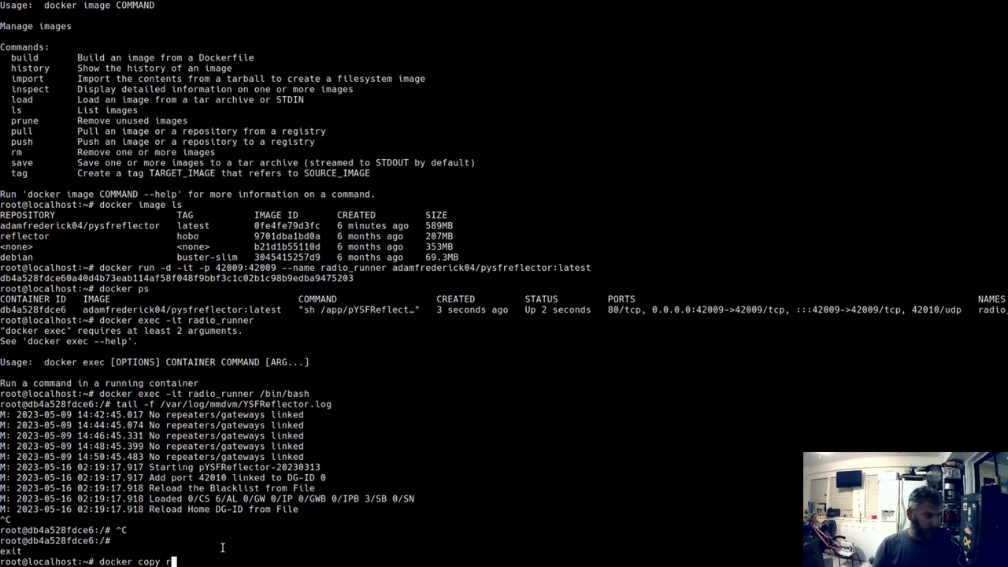
Step: Enter the docker cp source radio_runner:/app/pysfrefelctor3/pysfreflector.ini
key("BackSpace")
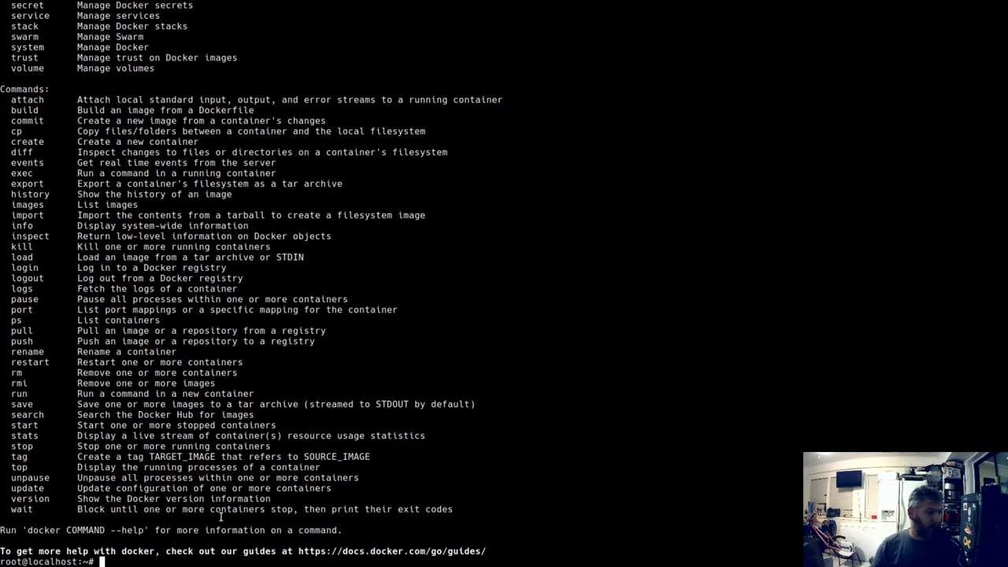
type("docker cp")
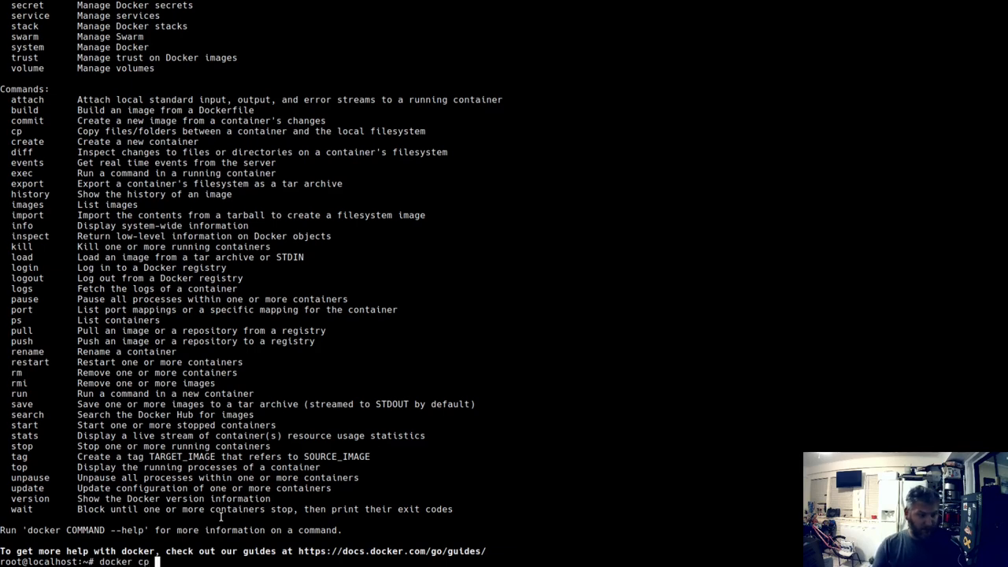
type("radio_runner:")
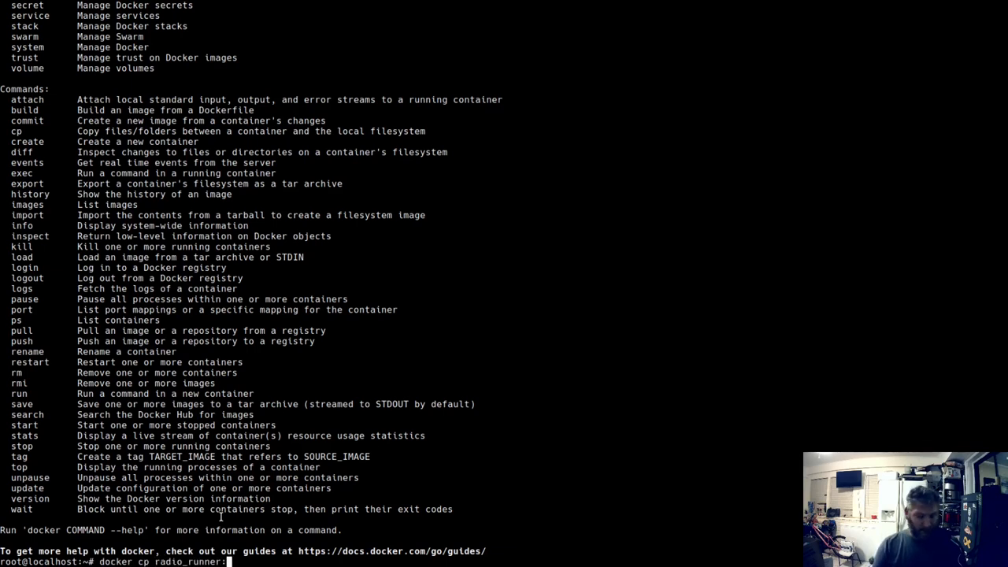
type(":/")
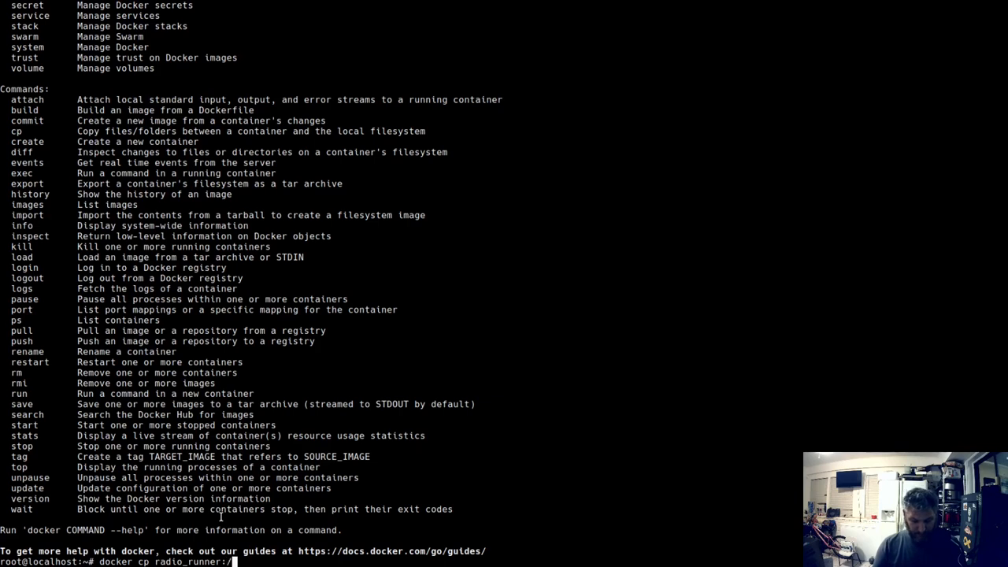
type("app/")
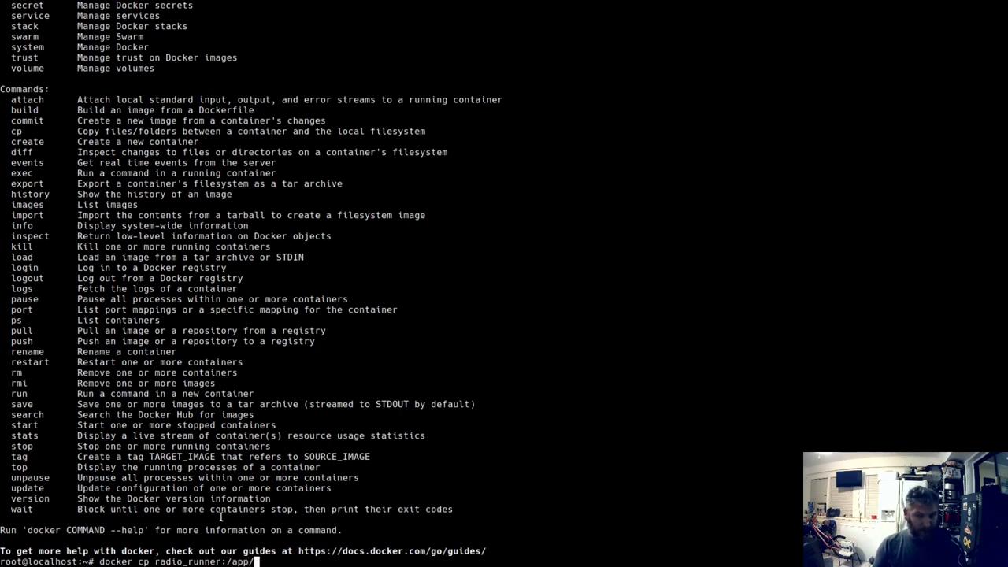
type("pys")
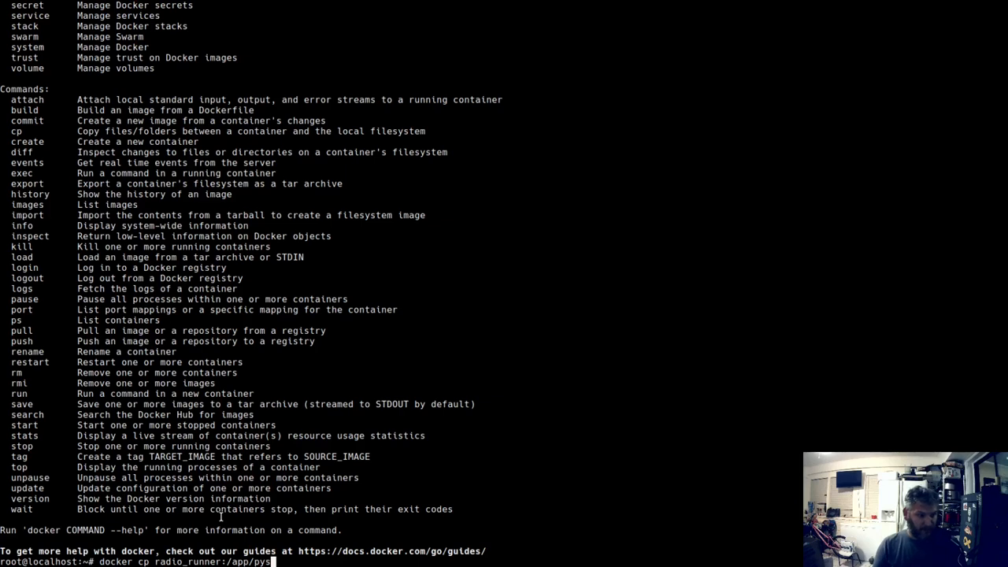
type("refelctor")
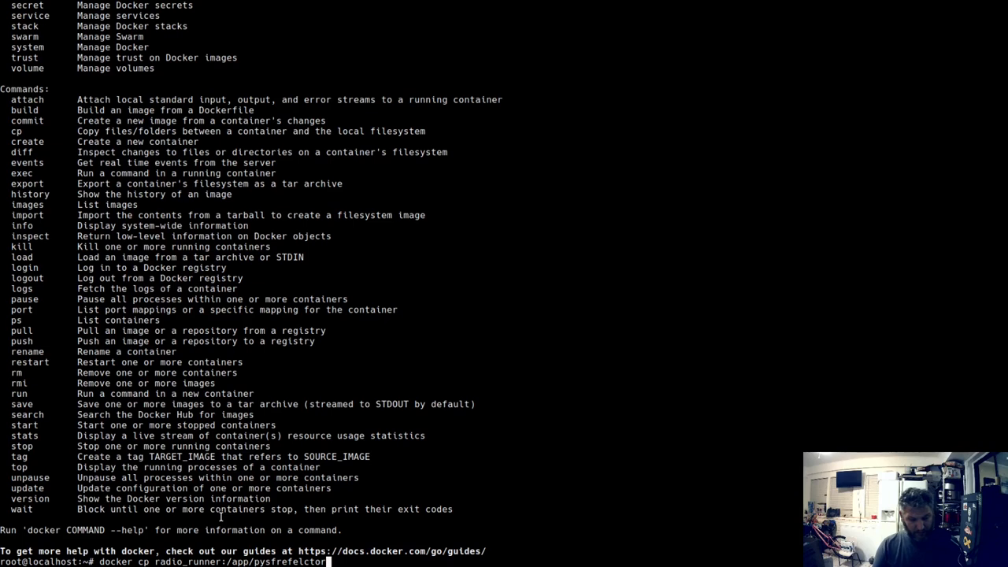
type("3/")
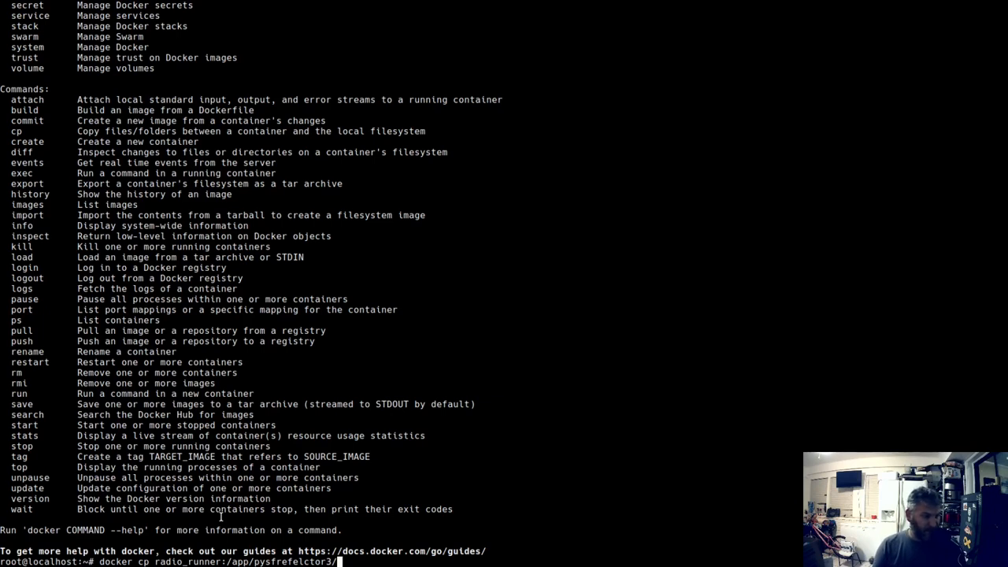
type("p")
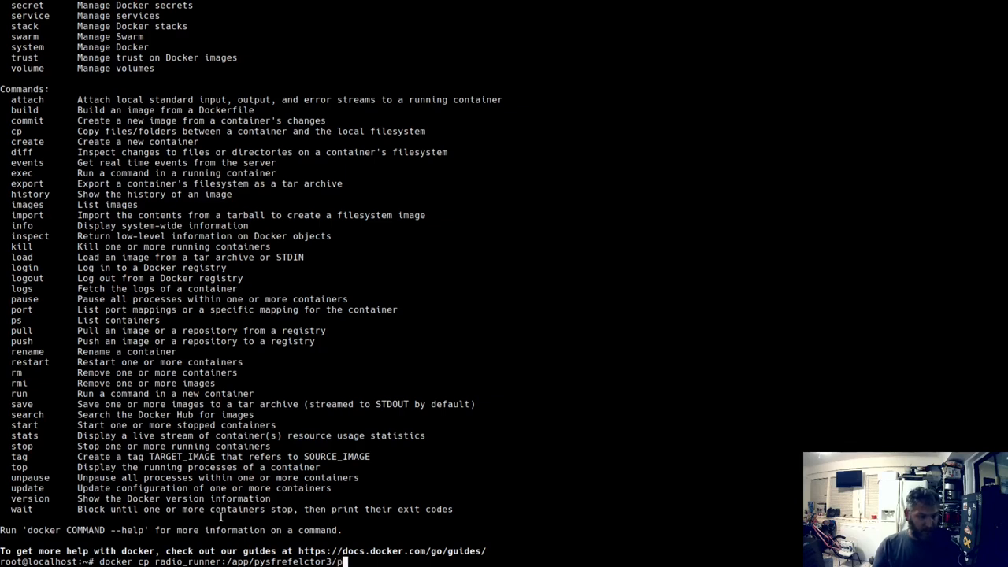
type("ysfreflector")
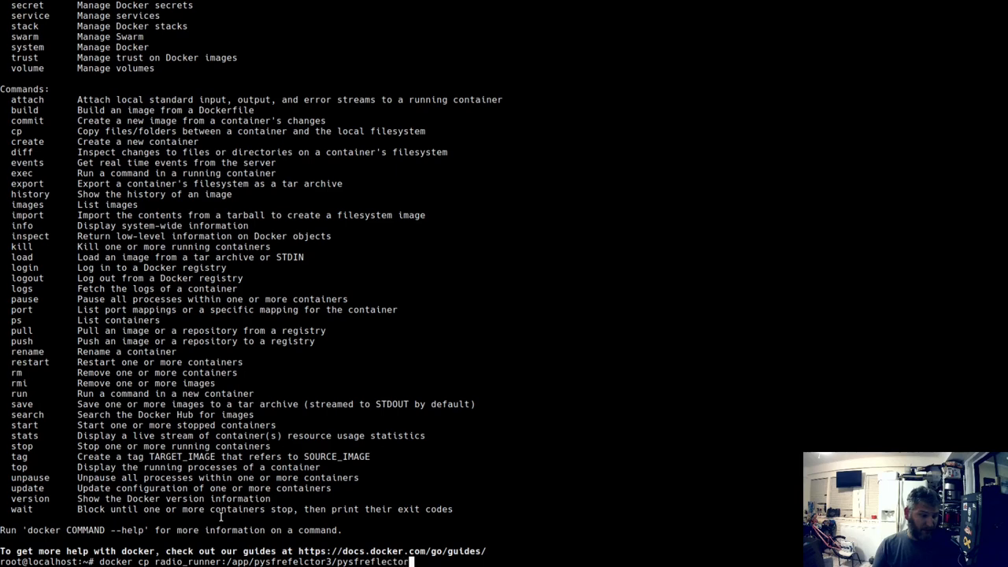
type(".ini")
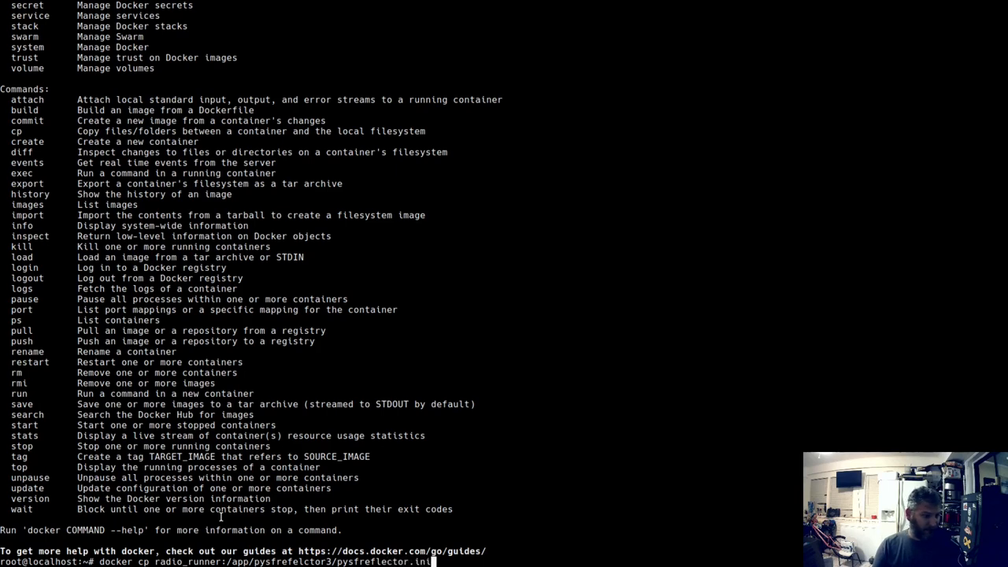
Step: Target ~/pysfreflector.ini and get the 'No such container:path' error
type("/")
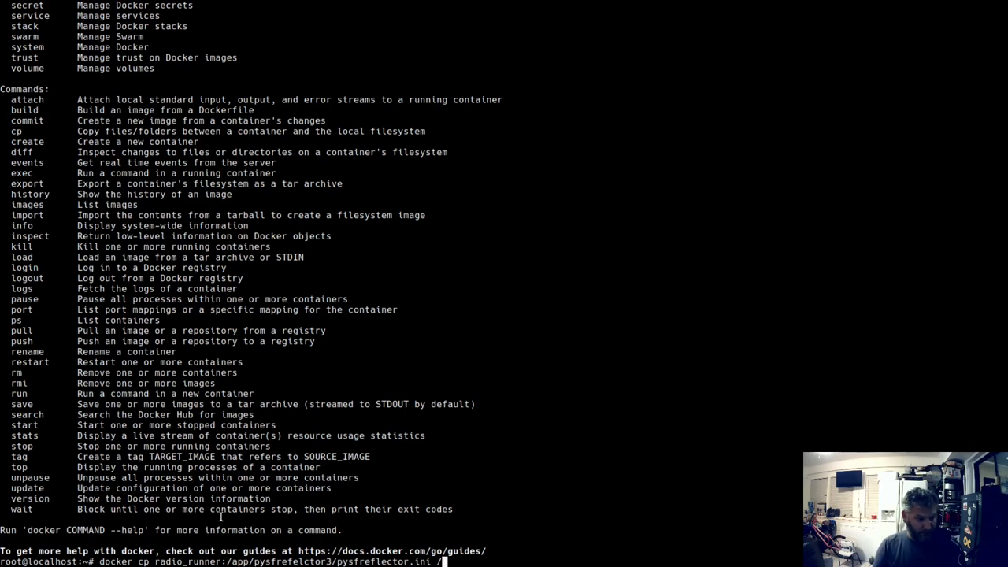
type("~")
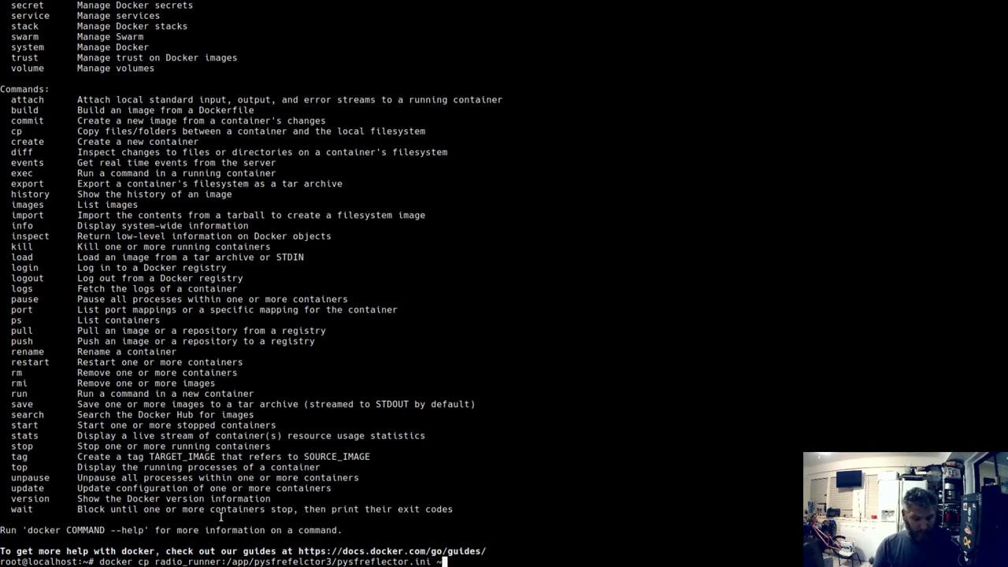
type("/")
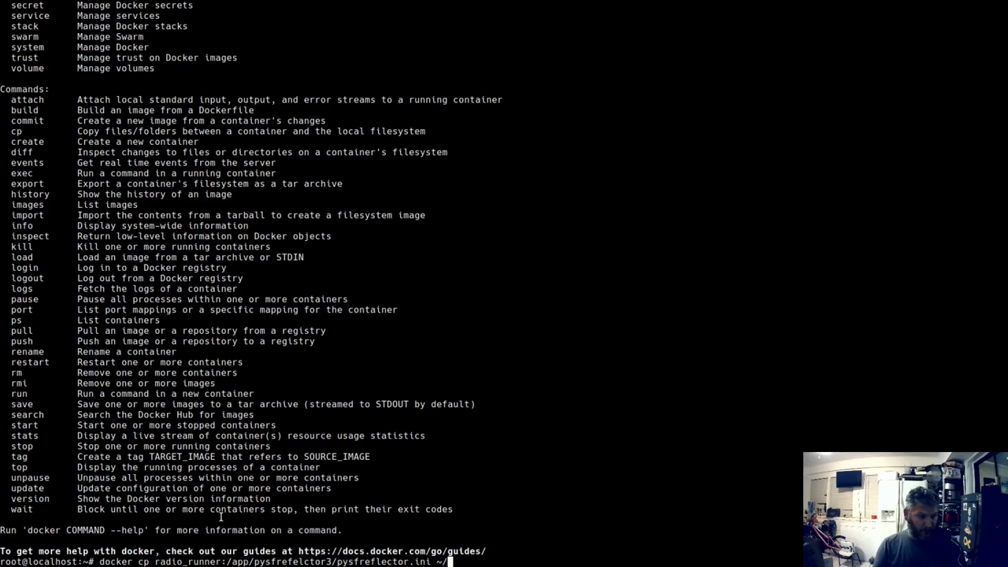
type("pysf")
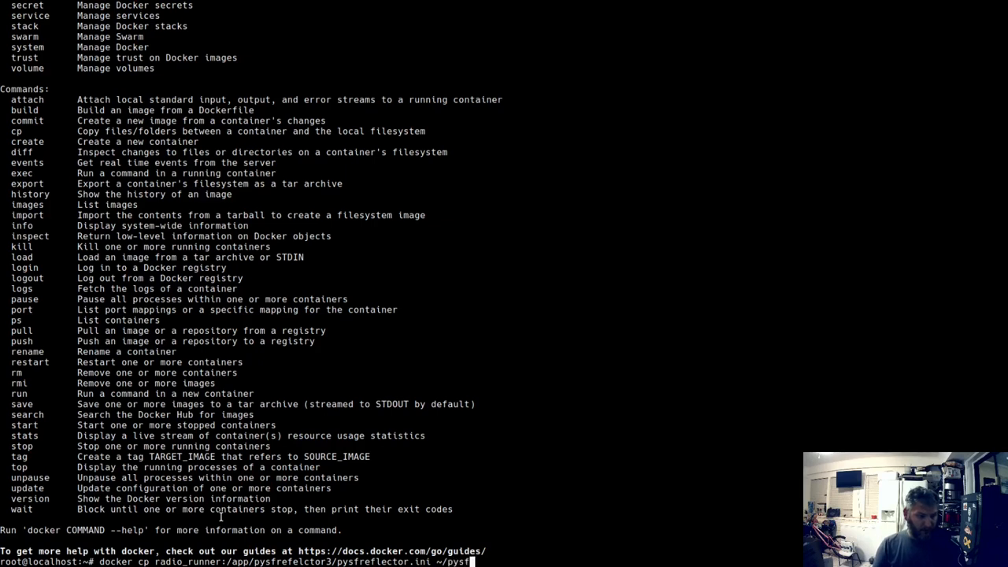
type("ref")
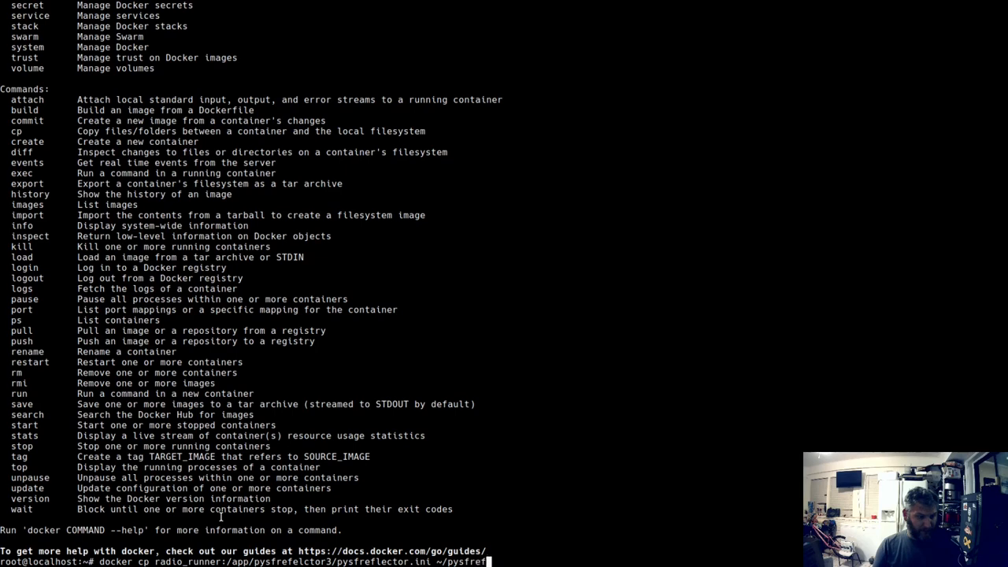
type("lector.ini")
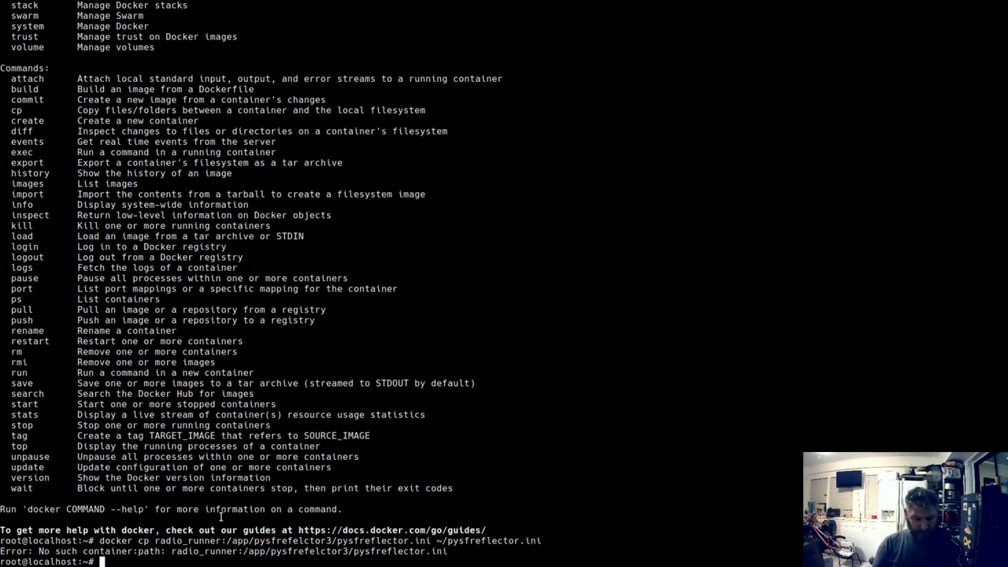
type("docker exec")
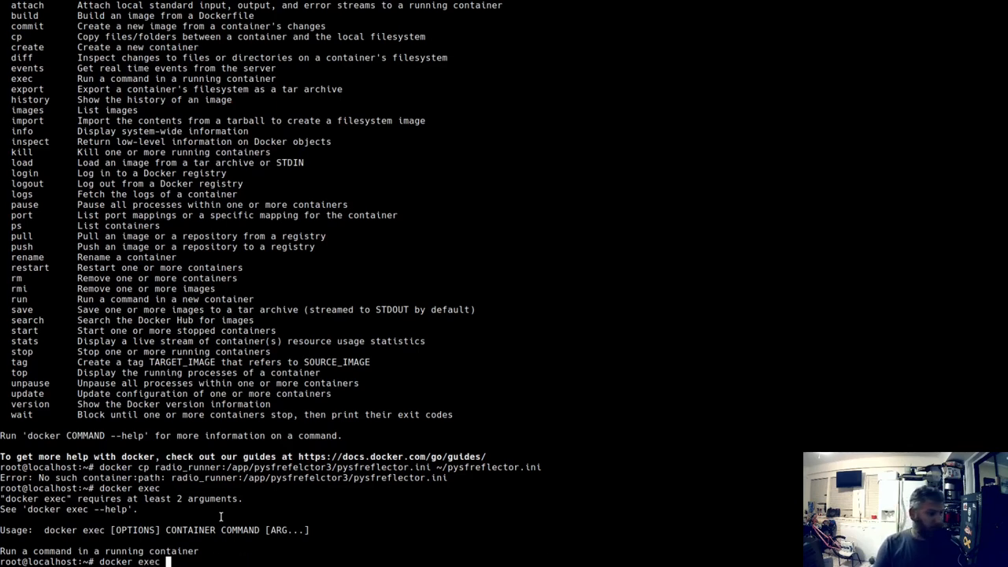
Step: Open a bash shell in radio_runner with docker exec -it
type("-")
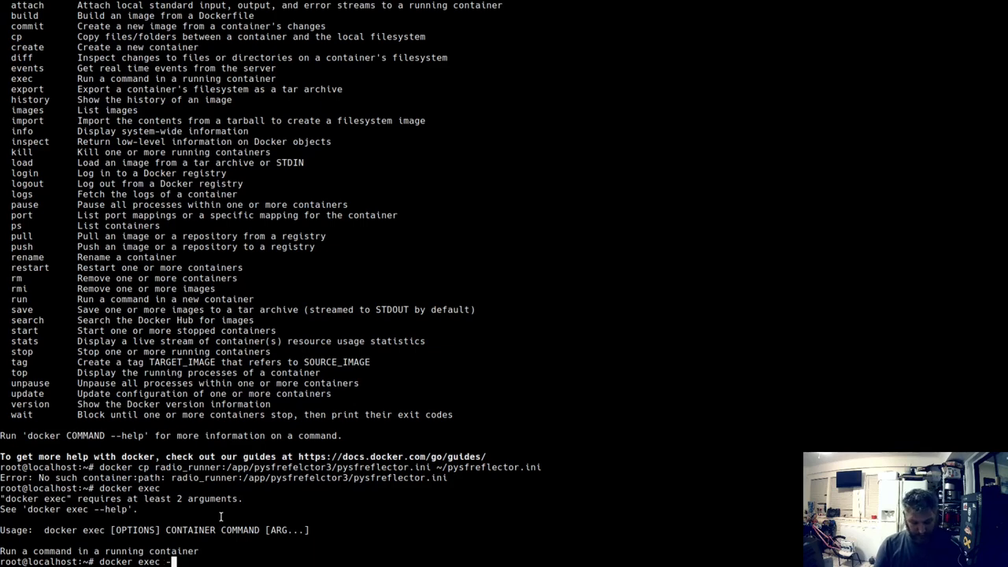
type("-it ra")
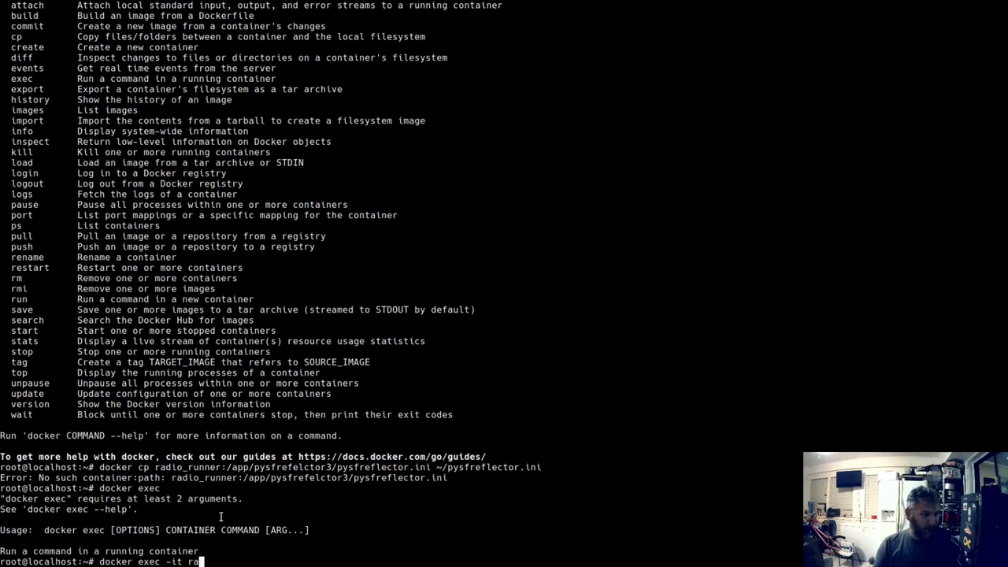
type("dio_runner /")
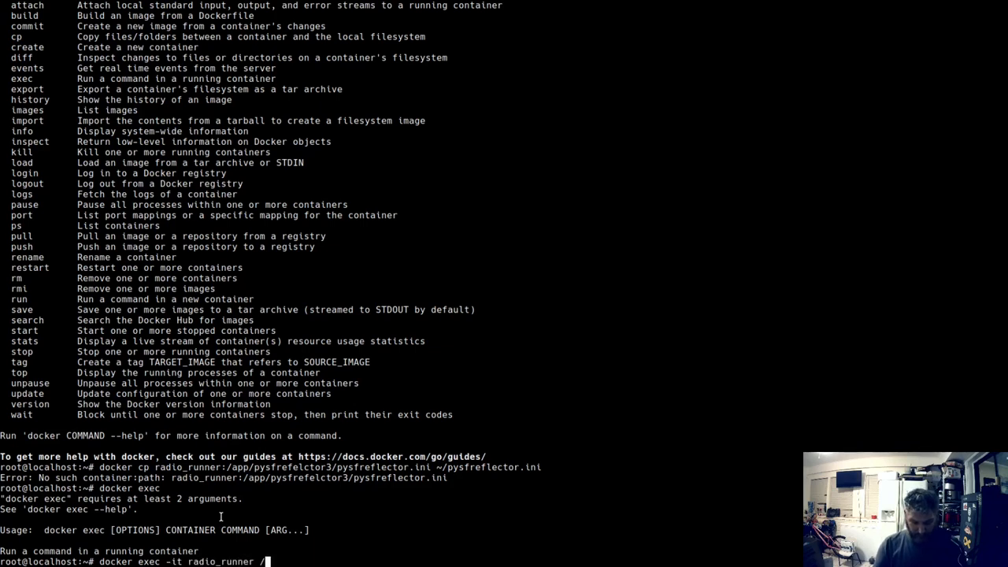
type("bin/bash")
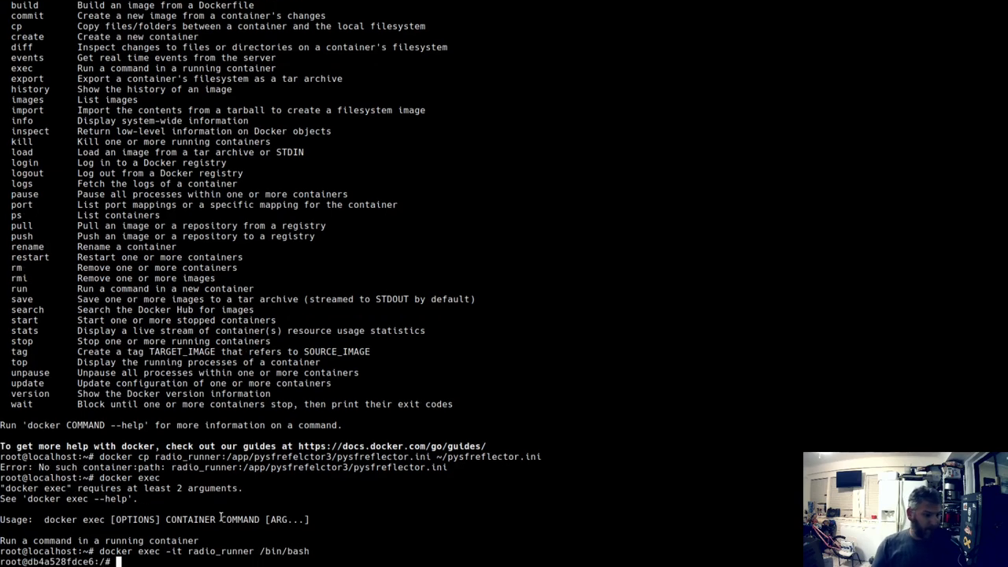
Step: List app and app/pYSFReflector3 to locate pysfreflector.ini, then exit the container
type("ls")
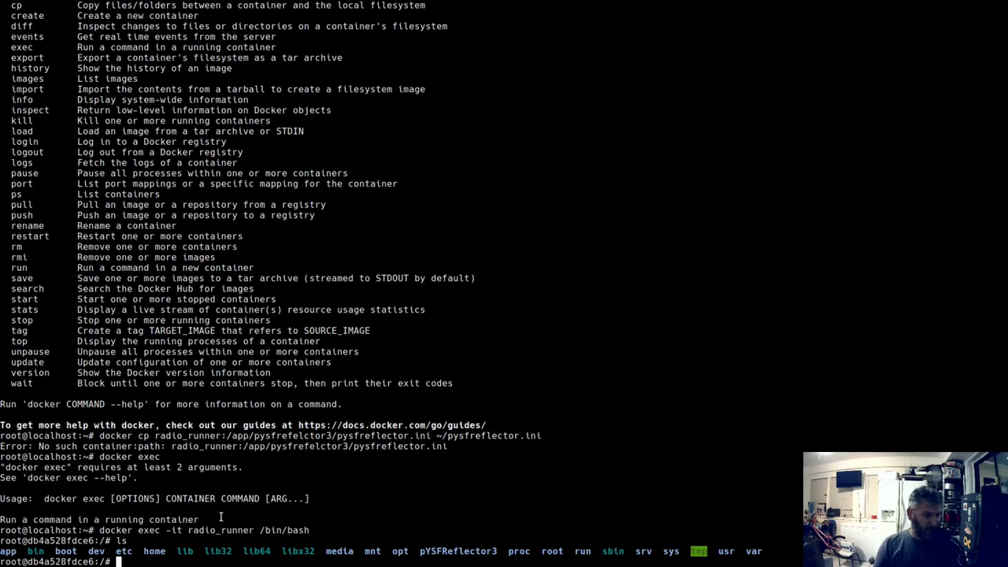
type("ls app")
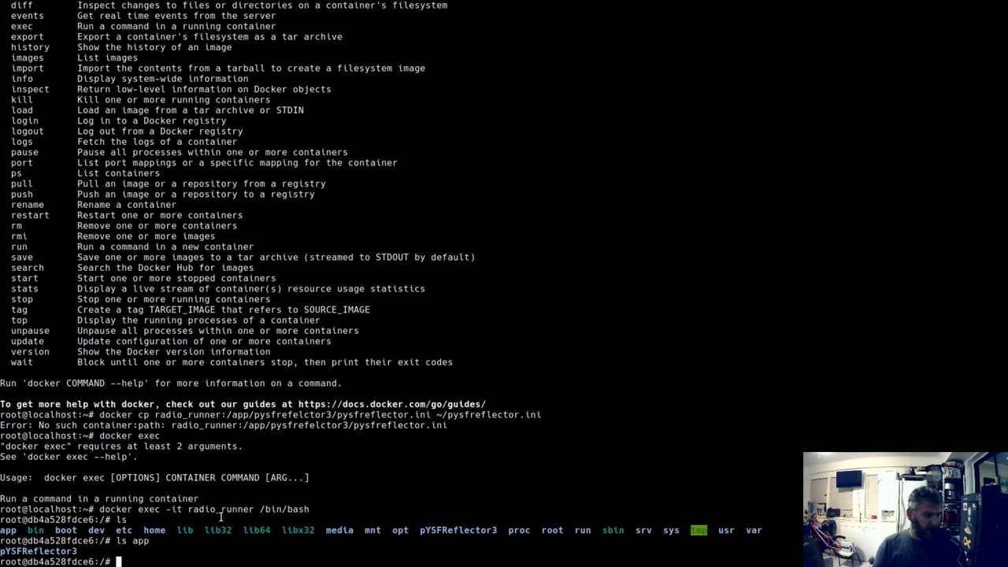
type("ls app")
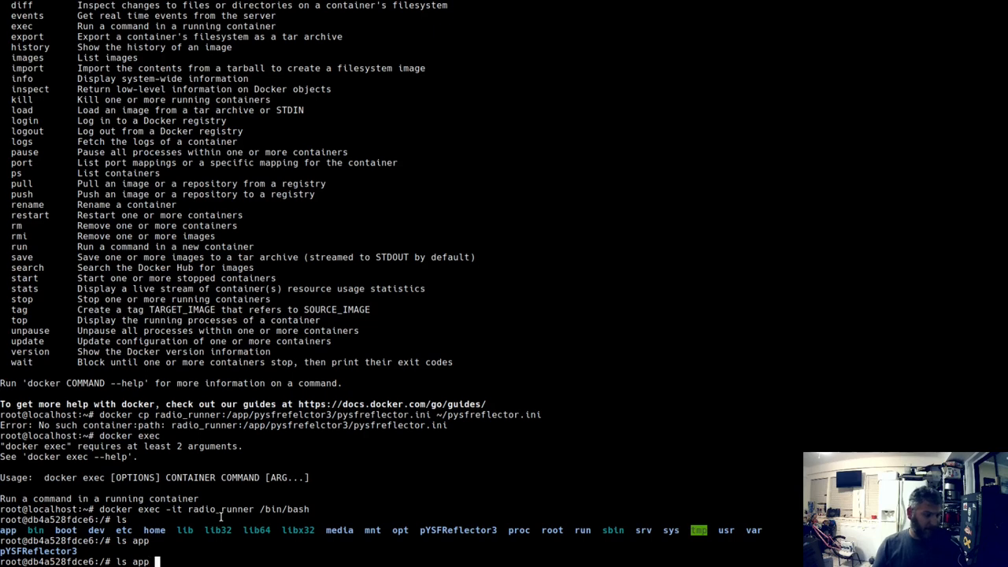
type("/pYSFReflector3/")
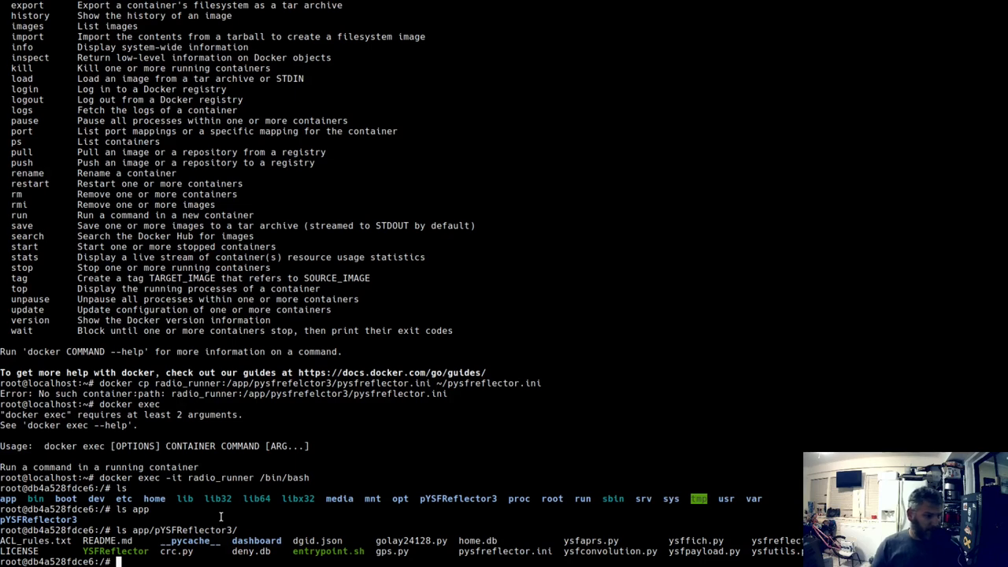
type("exit")
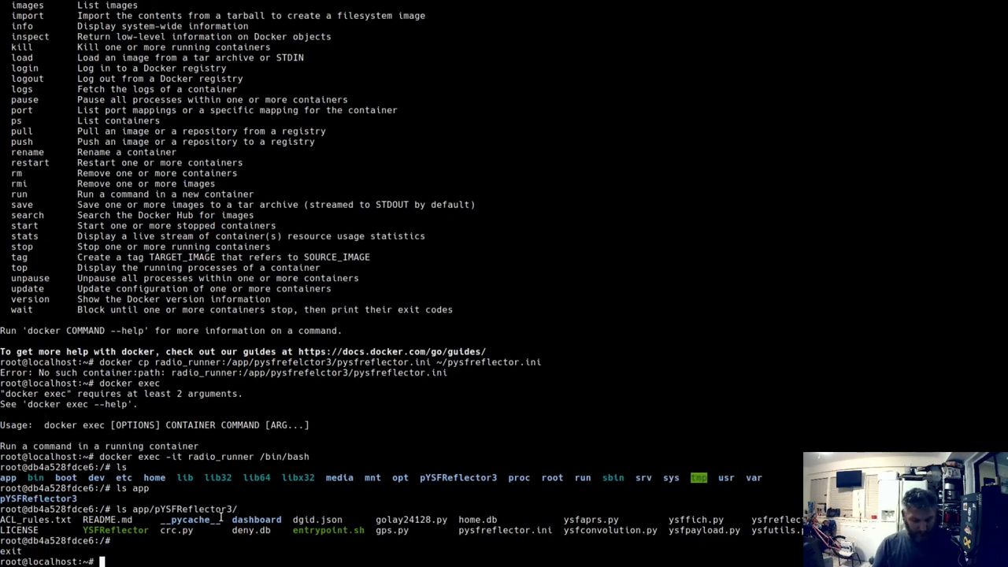
type("docker cp radio_runner:/app/pysfrefelctor3/pysfreflector.ini ~/pysfreflector.ini")
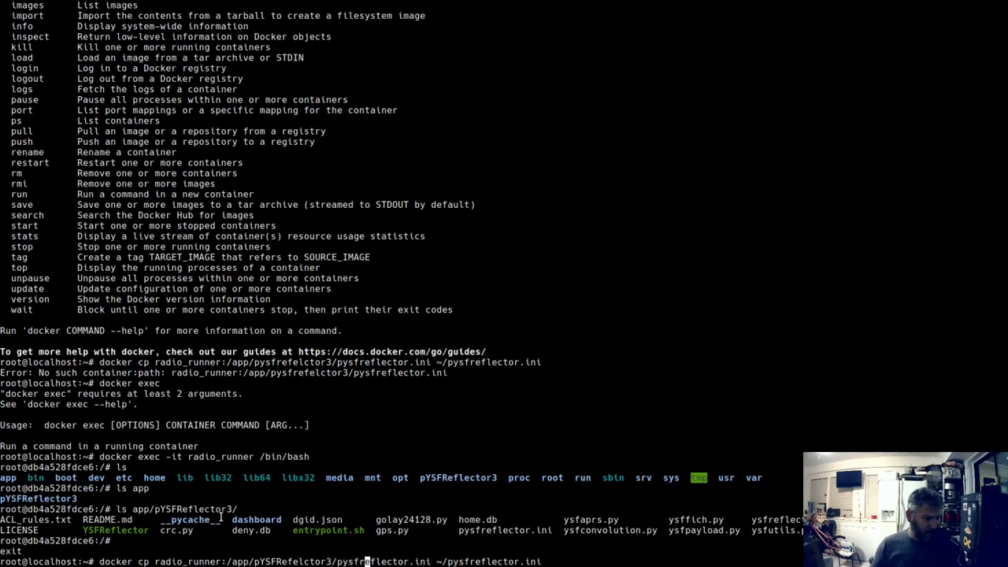
mouse_move(425, 534)
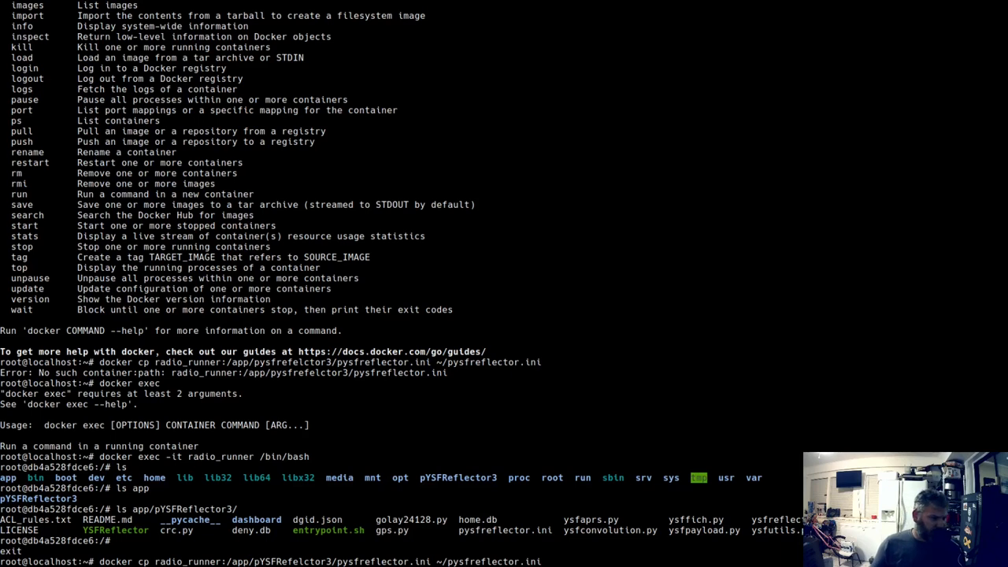
Step: Run the revised copy of pysfreflector.ini from radio_runner to ~/pysfreflector.ini
key("Return")
type("mkdir test_reflector")
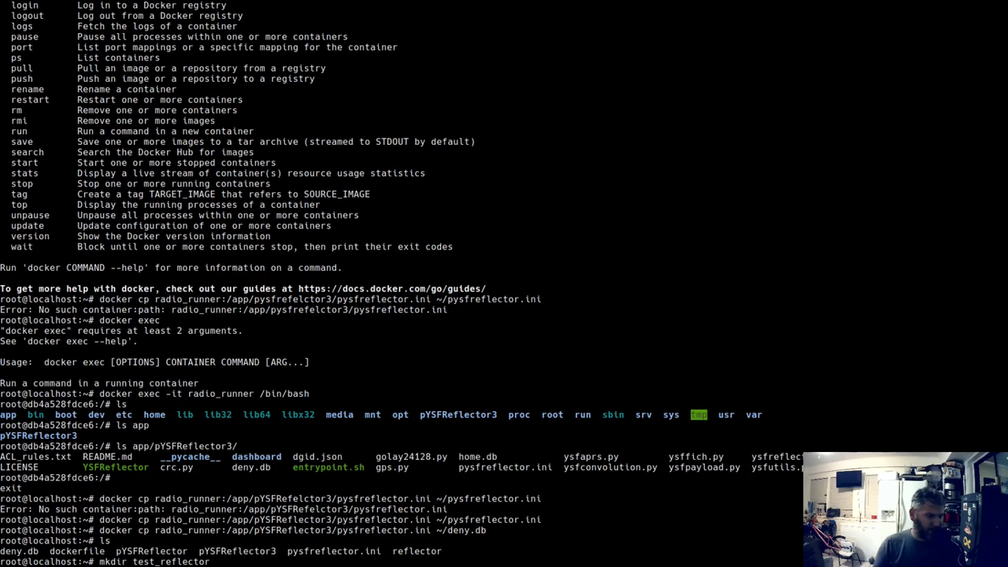
Step: Move deny.db into the test_reflector folder with mv
type("mv deny.db test_reflector/deny.db")
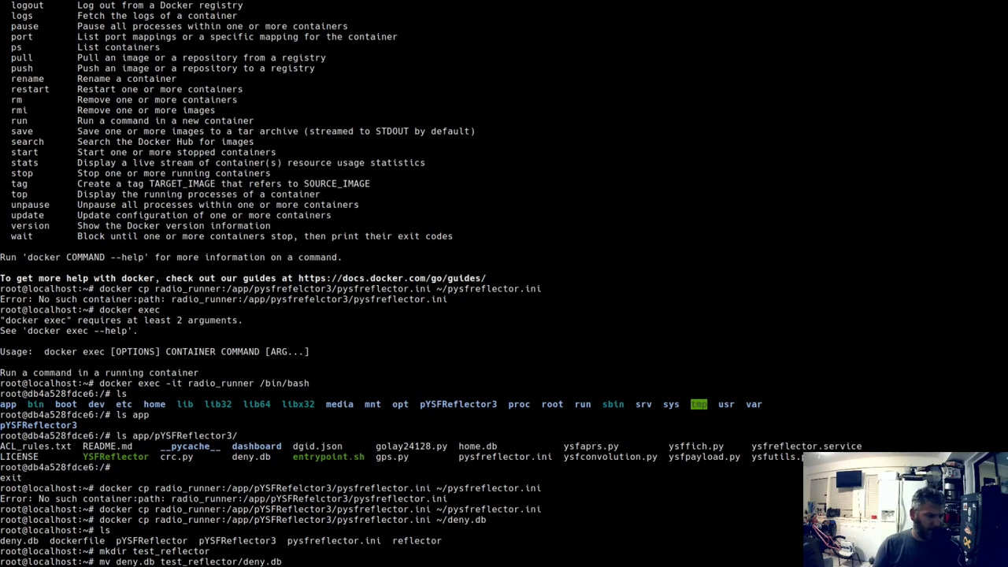
key("Return")
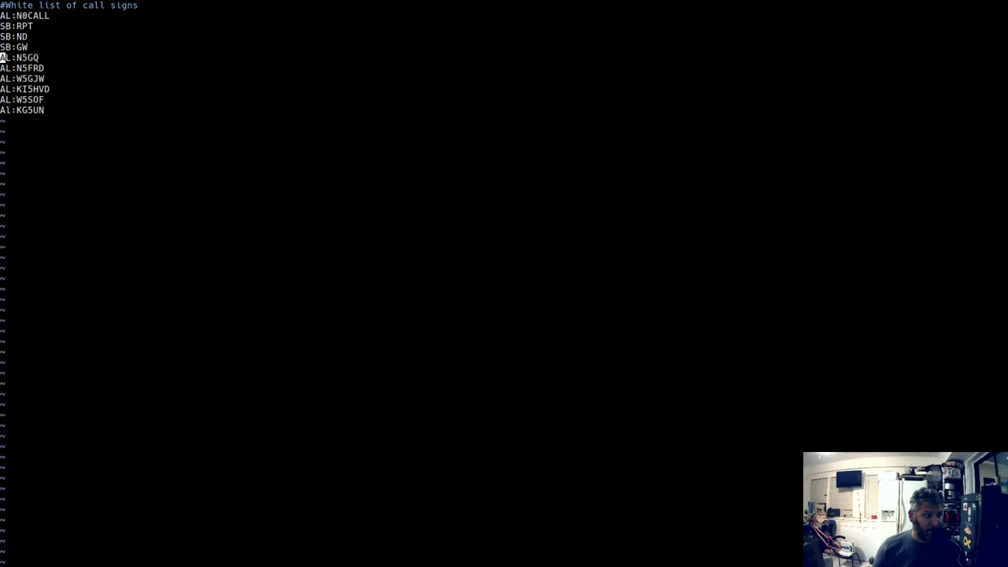
Step: Move up through the call-sign whitelist in vim
key("Up")
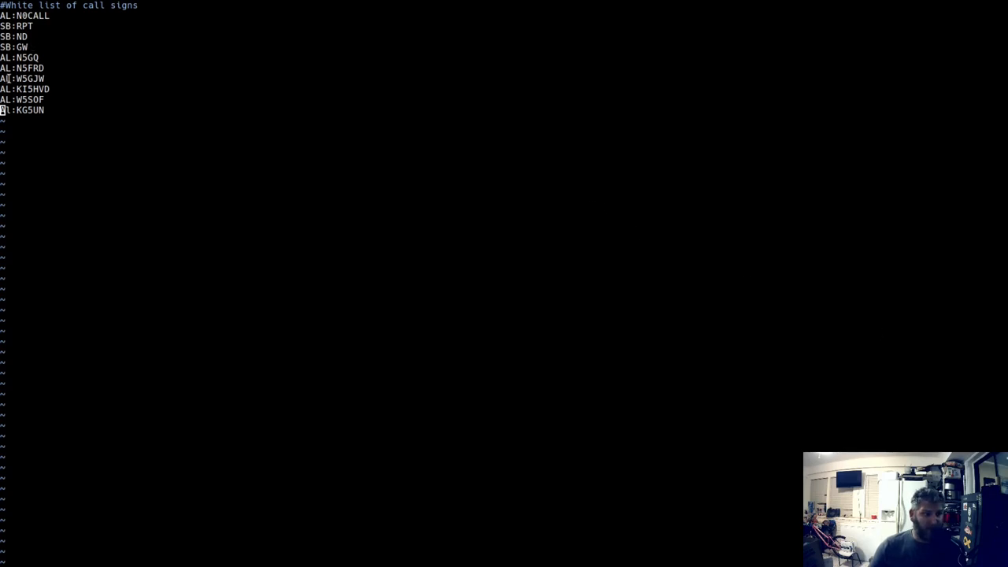
mouse_move(574, 101)
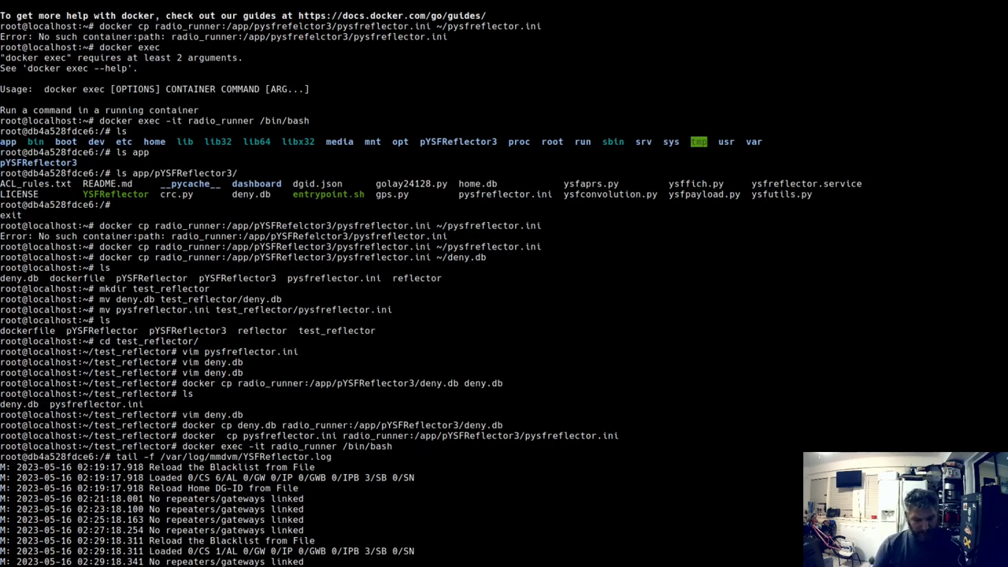
Step: Stop the log, exit, restart radio_runner, and highlight the 'port 42009 linked' line
key("ctrl+c")
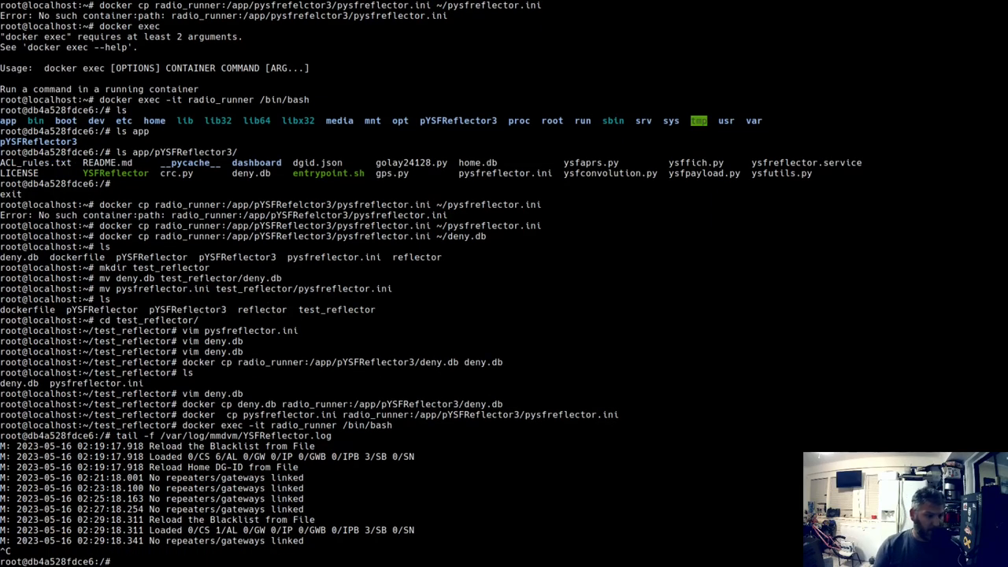
key("Return")
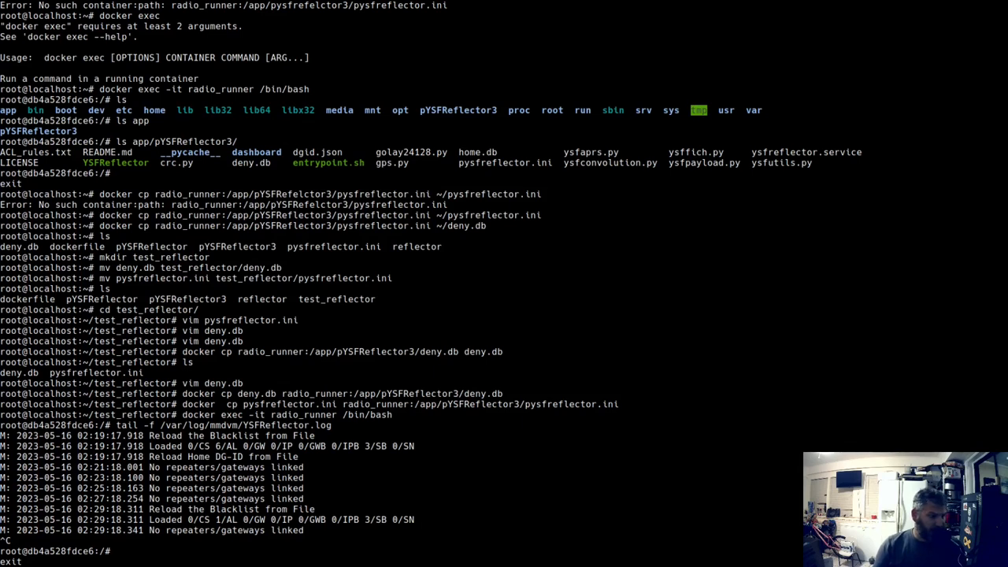
type("docker restart radio_runner")
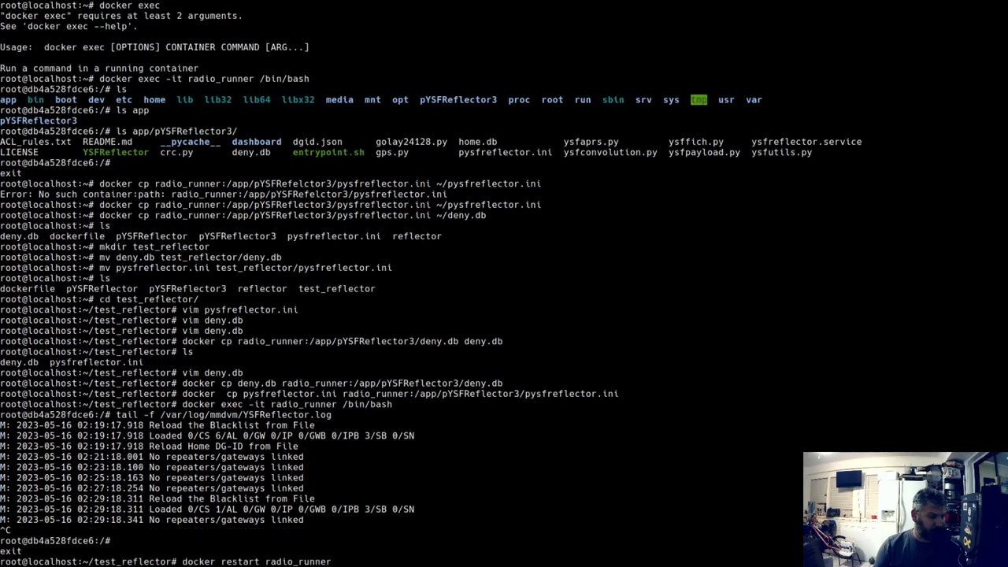
scroll("down", 3)
type("tail -f var/log/mmdvm/YSFReflector.log")
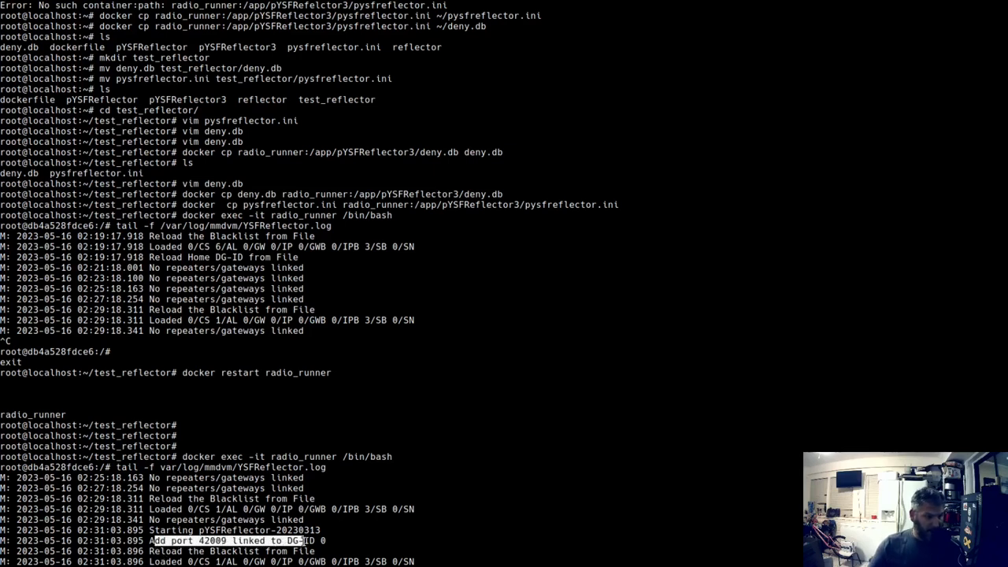
double_click(206, 539)
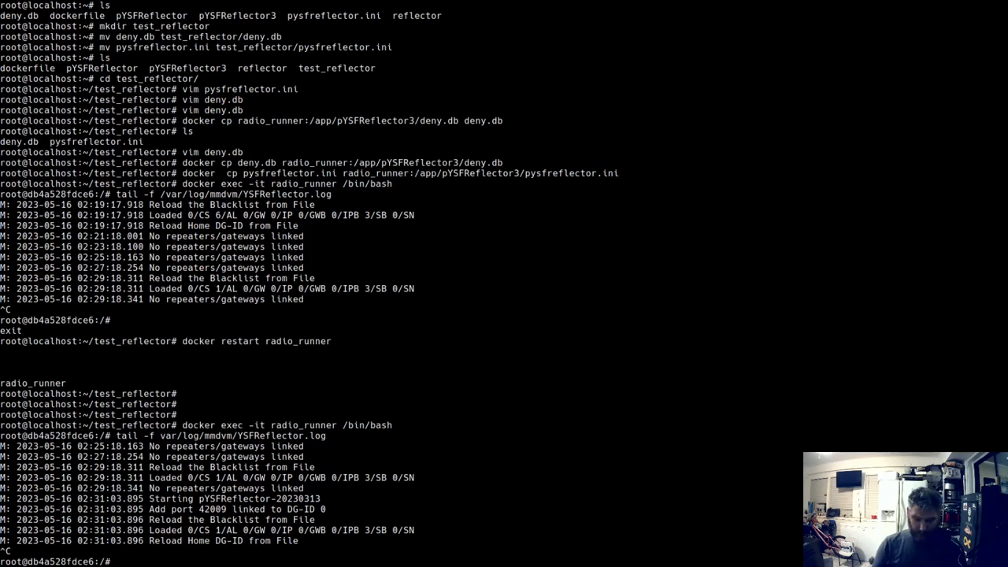
Step: Commit radio_runner as adamfrederick04/pysfreflector:test and follow the output
type("docker commit radio_runner adamfrederick04/pysfreflector:test")
type("docker push adamfrederick04/pysfreflector:test")
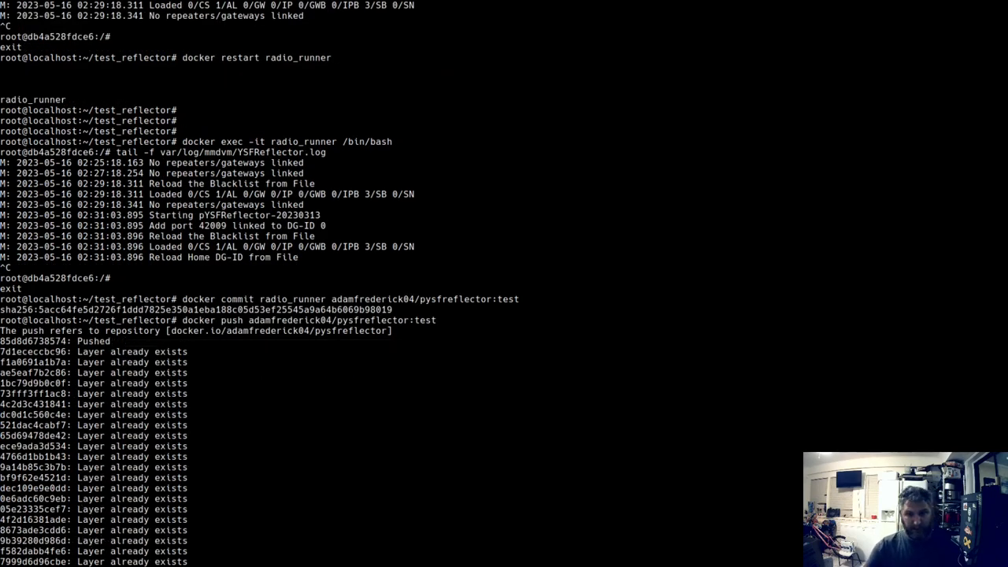
scroll("down", 3)
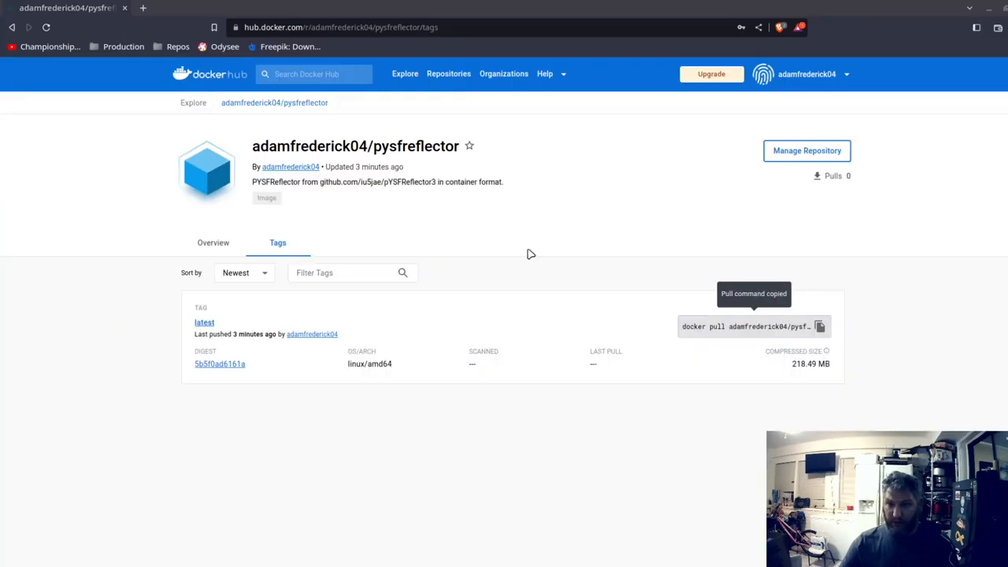
mouse_move(314, 236)
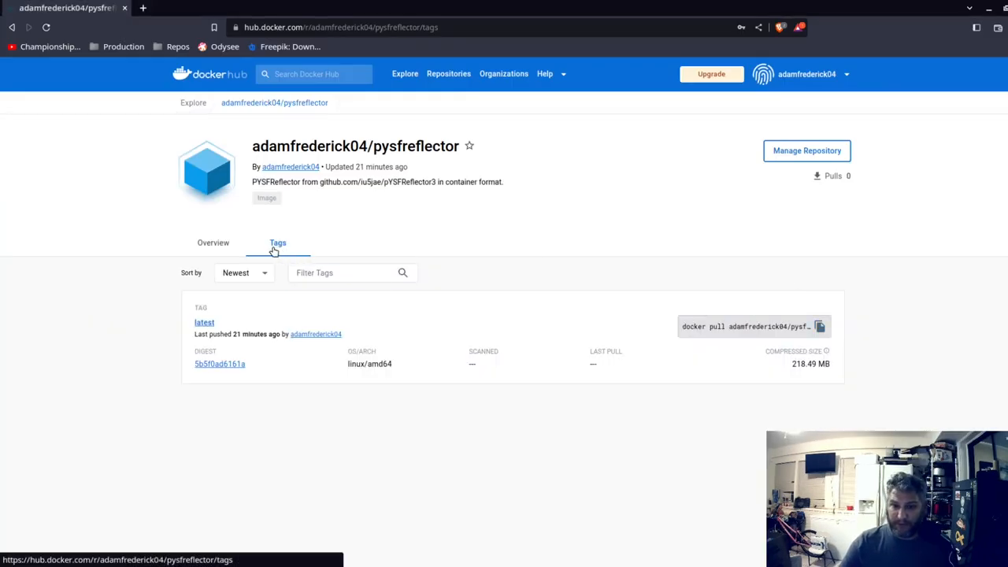
Step: Reload the pysfreflector repository page and view its Tags list
left_click(212, 242)
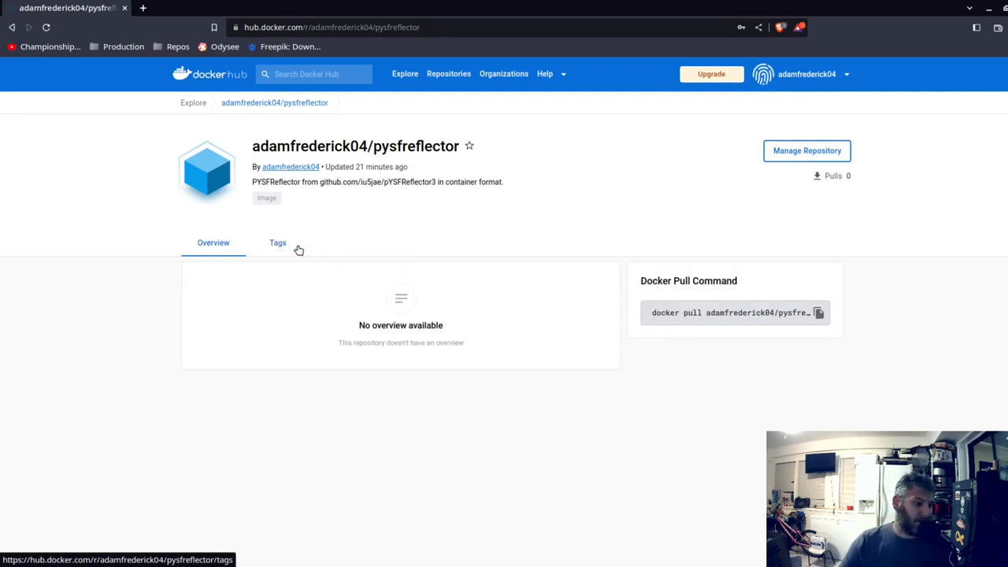
left_click(277, 242)
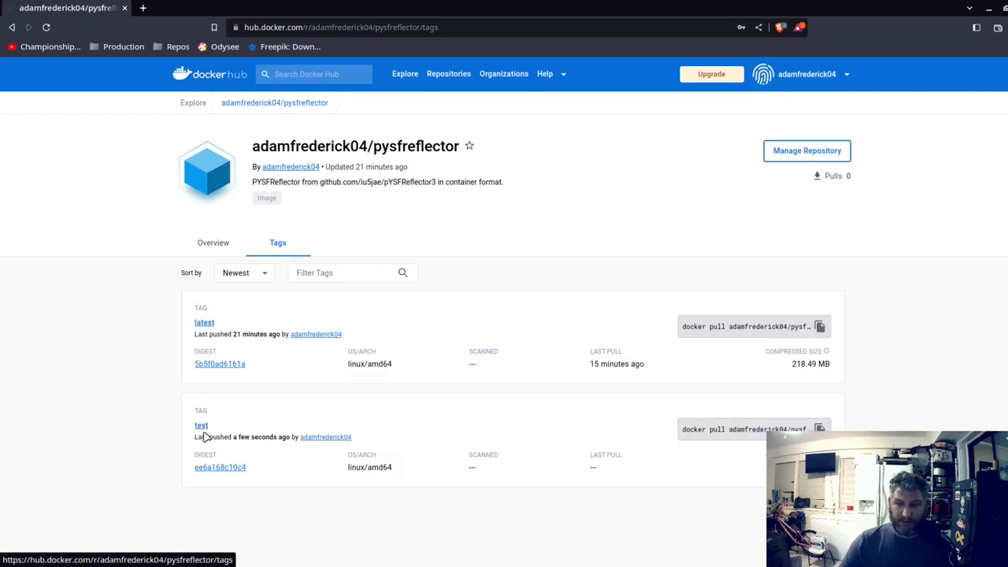
mouse_move(206, 425)
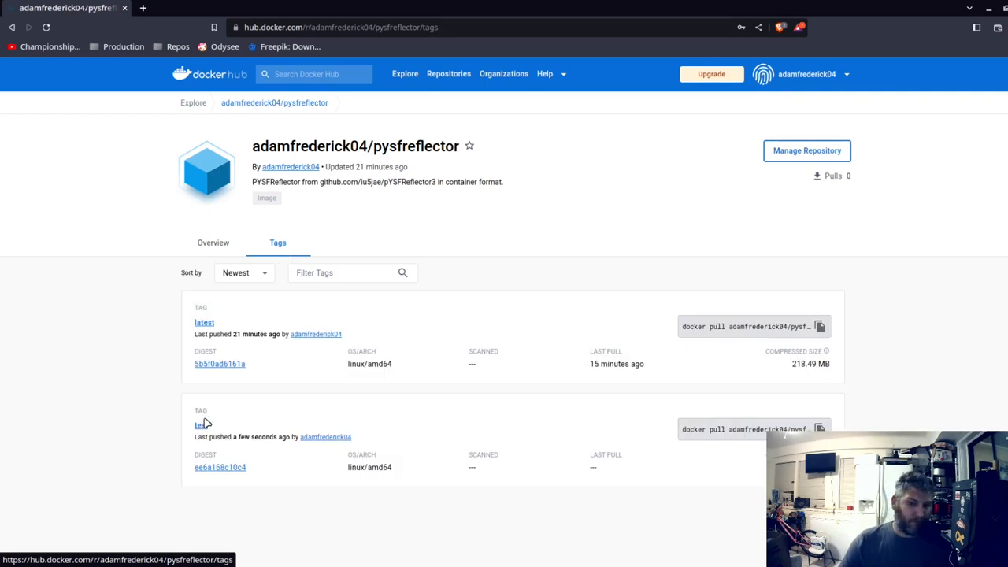